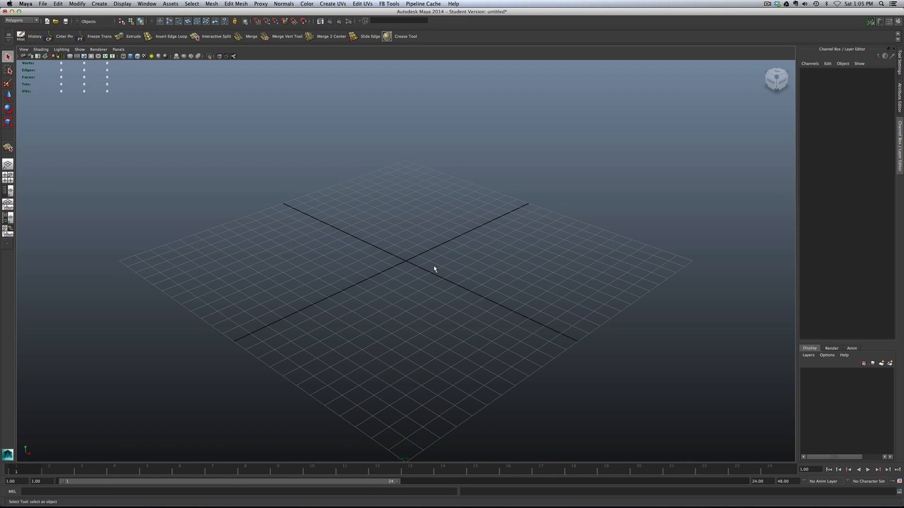
pyautogui.moveTo(404, 266)
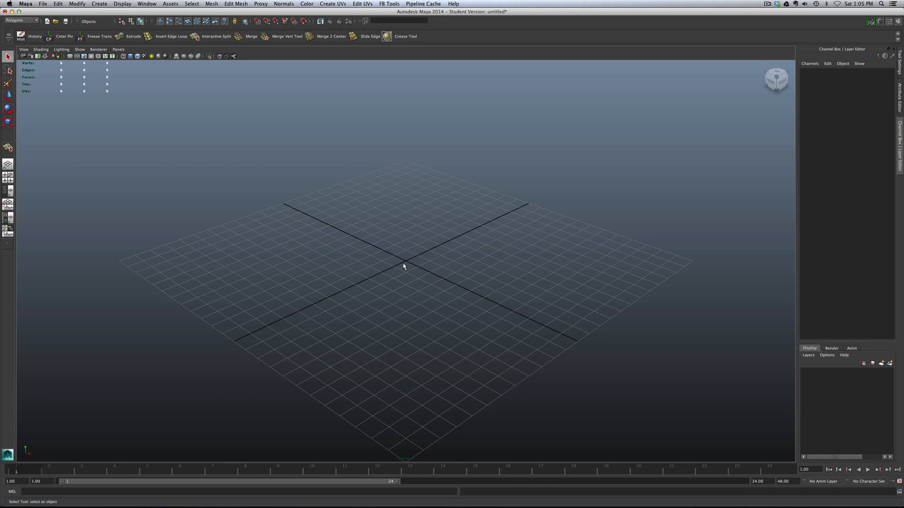
# - Create a polygon cylinder and set its Subdivisions Axis to 20
pyautogui.click(404, 267)
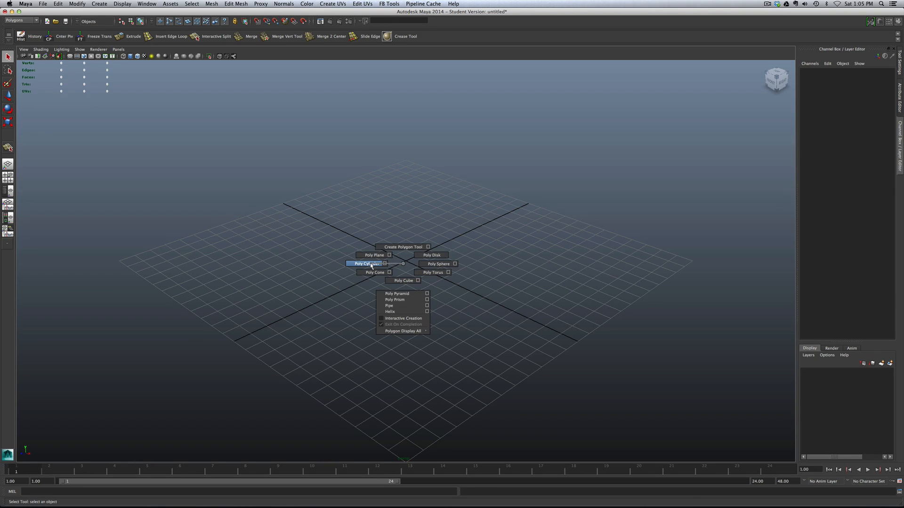
pyautogui.click(363, 264)
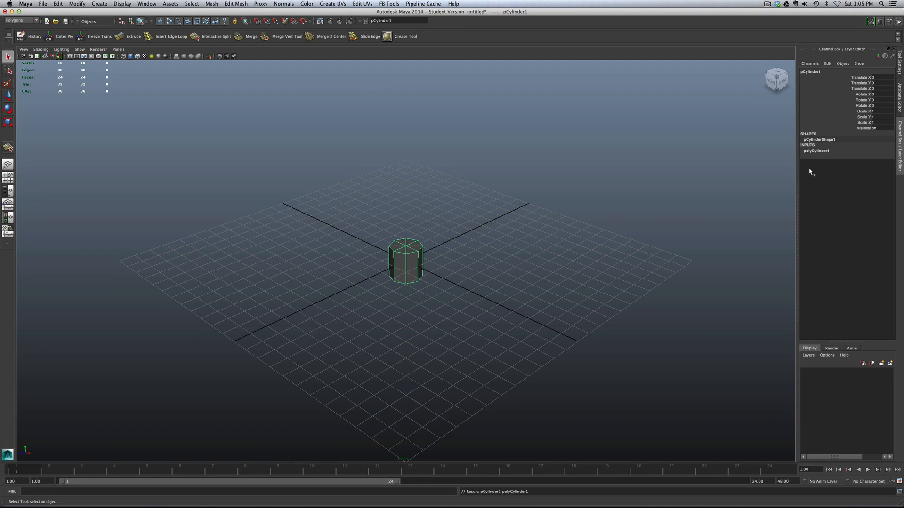
pyautogui.click(816, 151)
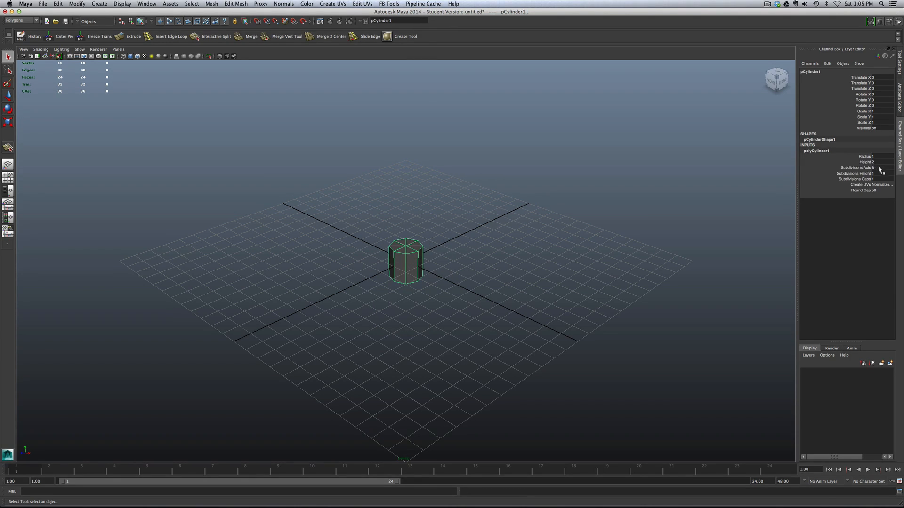
pyautogui.click(875, 168)
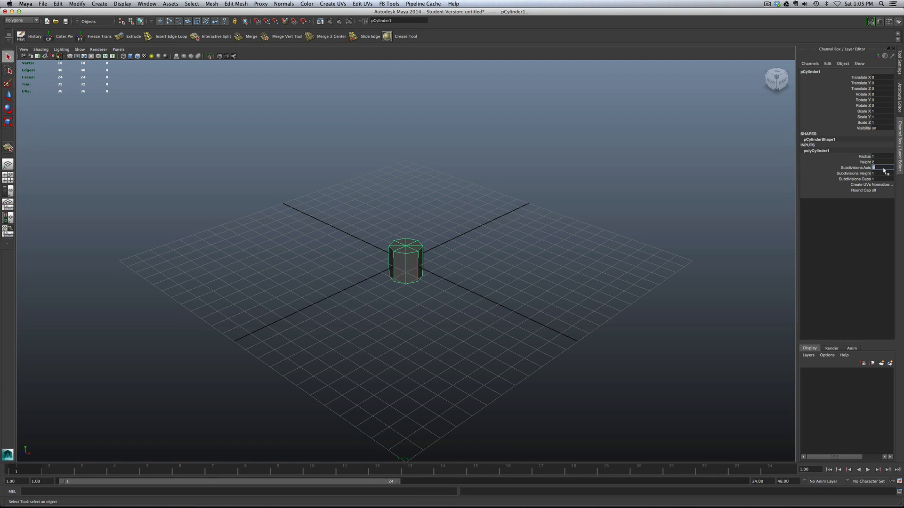
pyautogui.write('20')
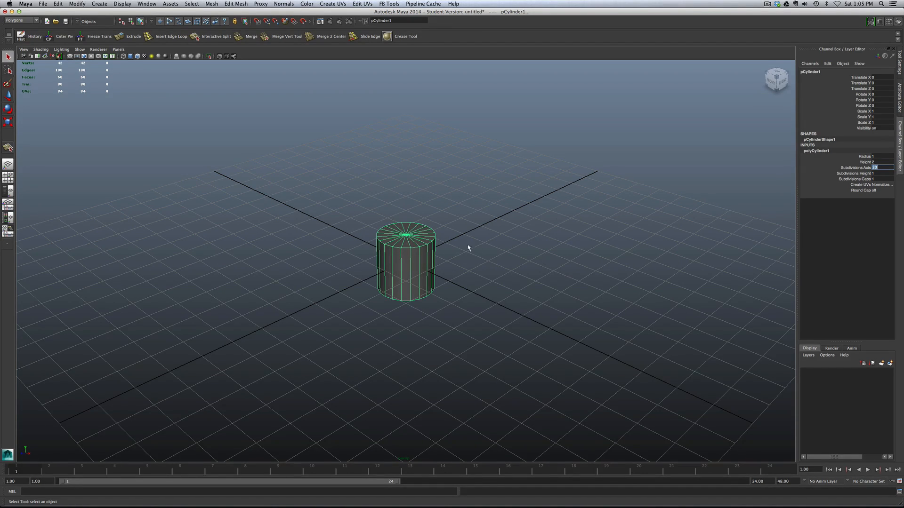
pyautogui.moveTo(419, 225)
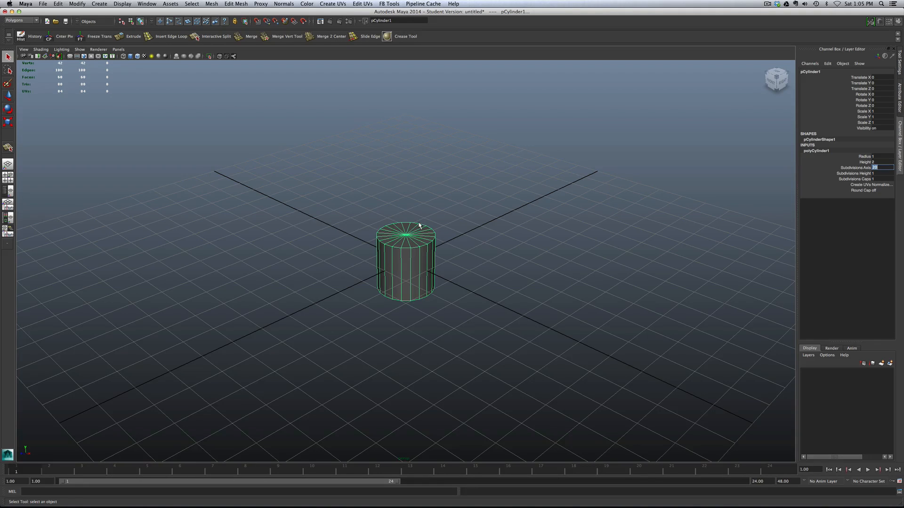
pyautogui.moveTo(559, 207)
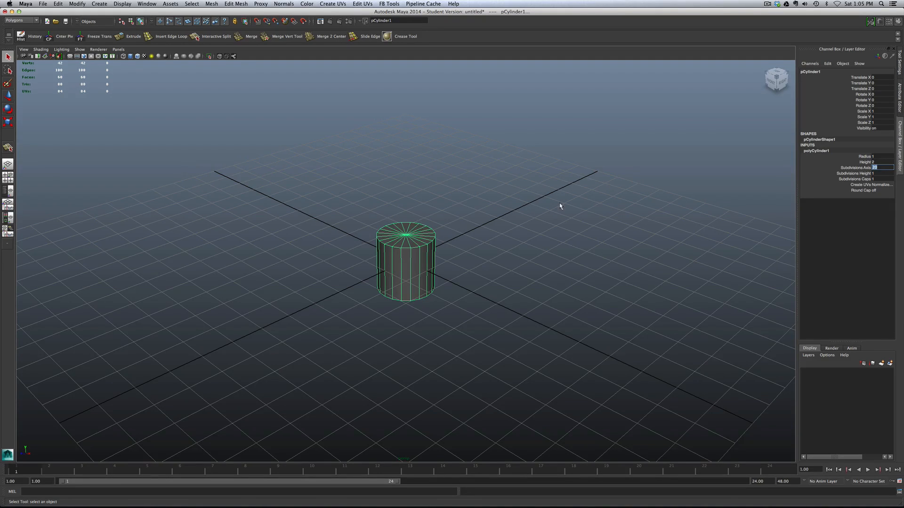
pyautogui.moveTo(536, 243)
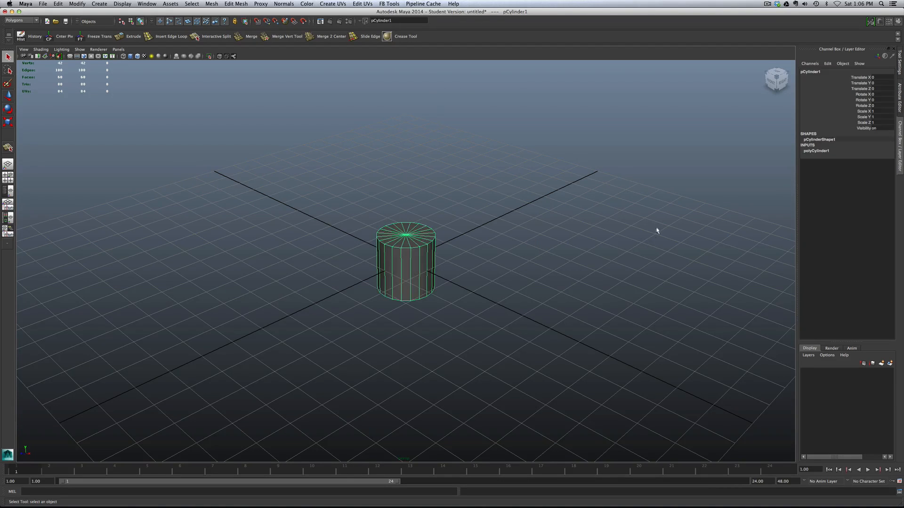
# - Set polyCylinder1 Radius to 8 and Subdivisions Caps to 4, making a wide ringed disc
pyautogui.click(816, 150)
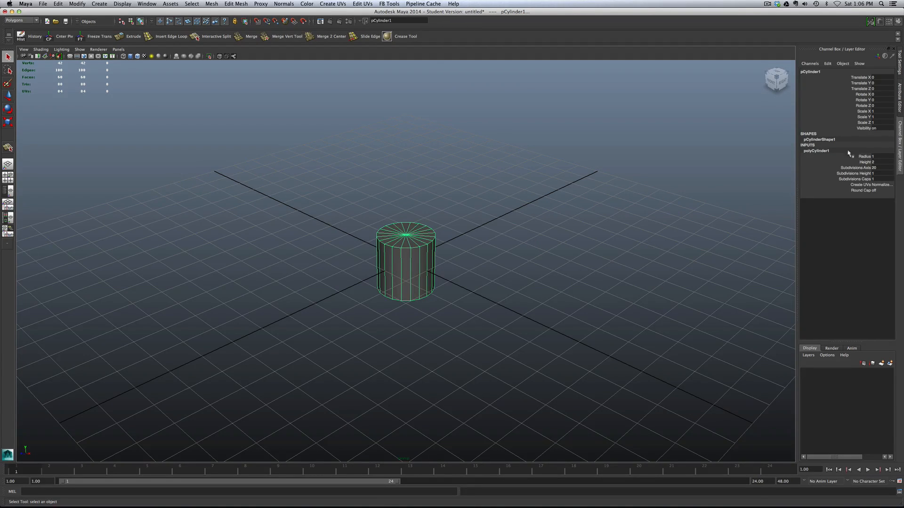
pyautogui.click(879, 155)
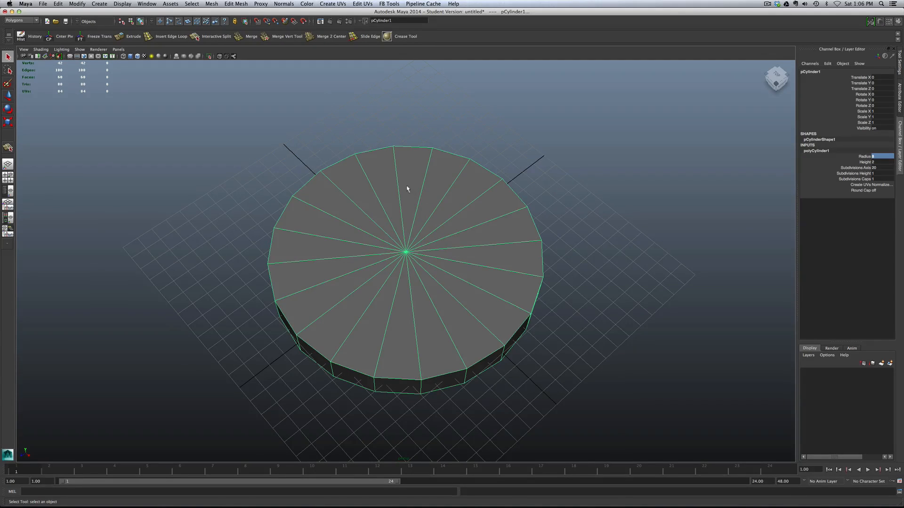
pyautogui.moveTo(351, 249)
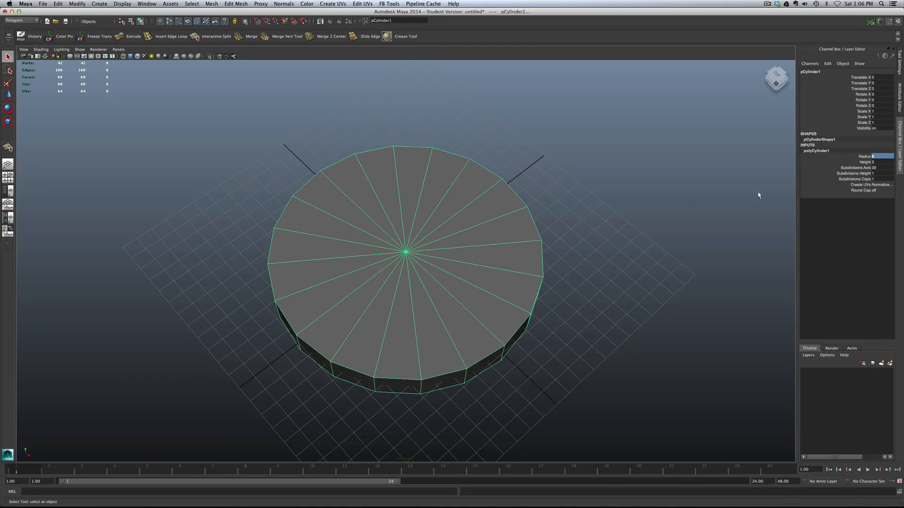
pyautogui.click(874, 179)
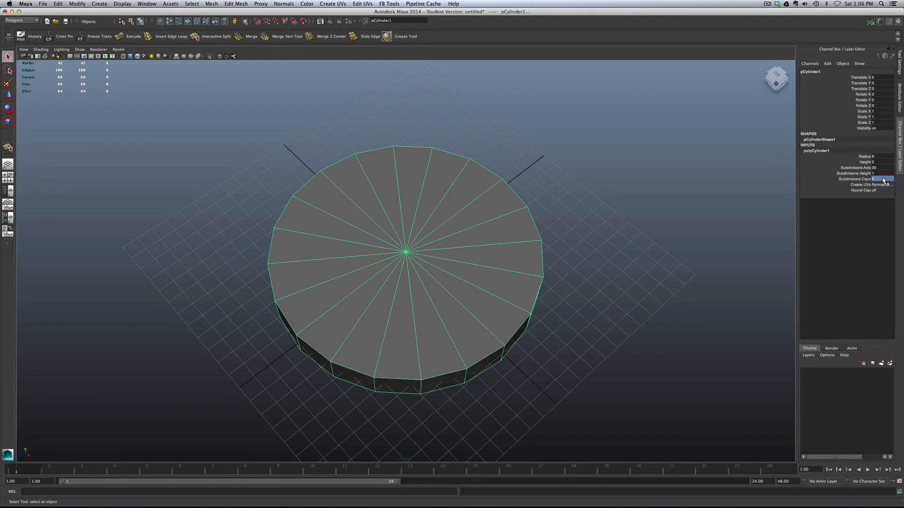
pyautogui.write('4')
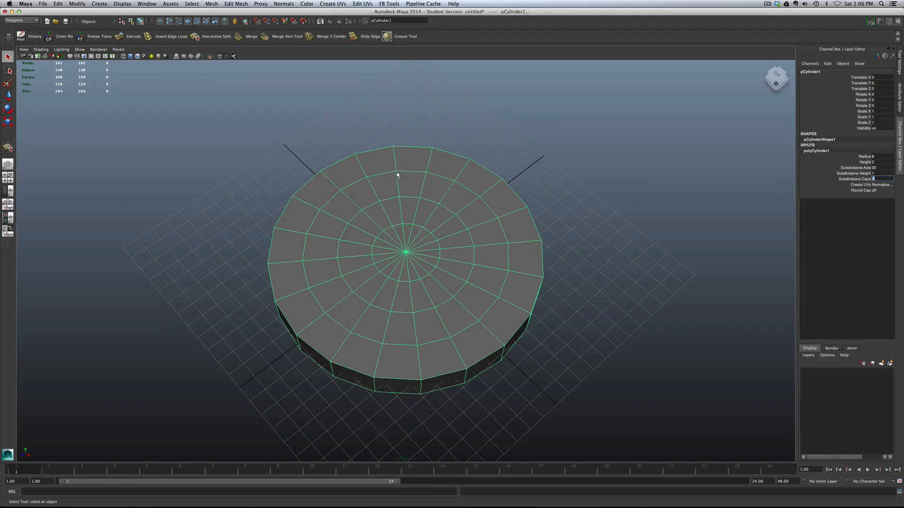
pyautogui.moveTo(385, 170)
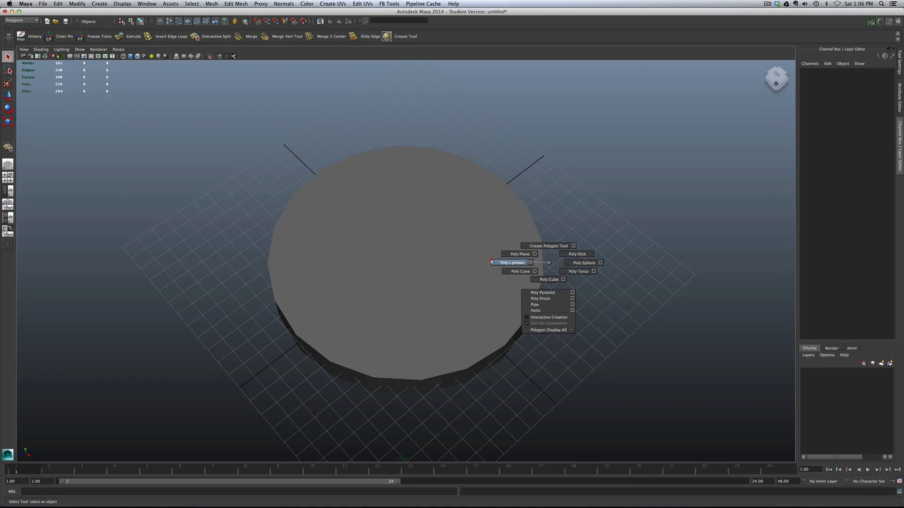
# - Create a second polygon cylinder at the disc centre with Height 10
pyautogui.click(511, 263)
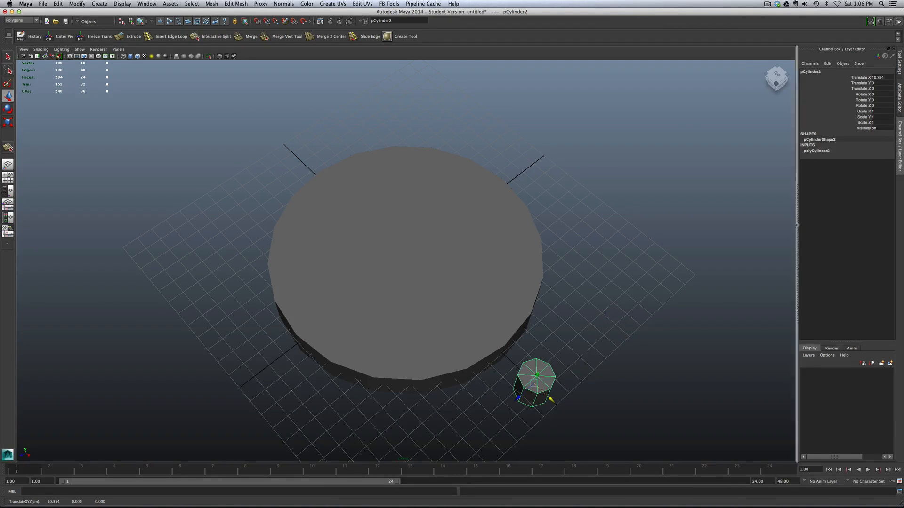
pyautogui.click(817, 150)
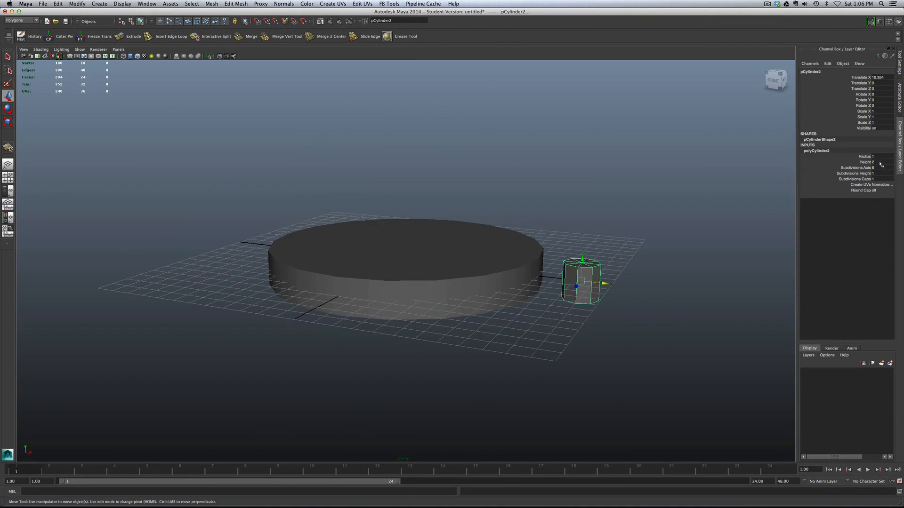
pyautogui.write('10')
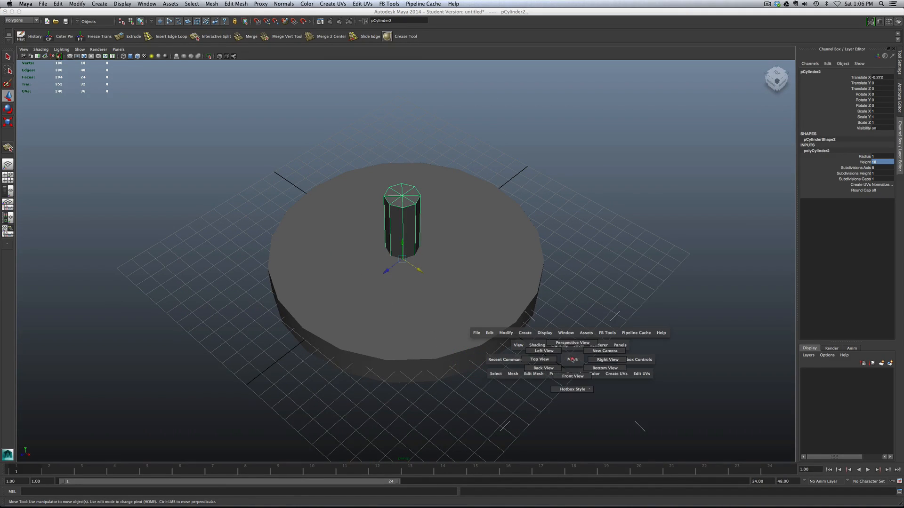
# - From the top wireframe view, move the post to Translate Z -8 on the rim and scale it to about 1.57
pyautogui.click(537, 359)
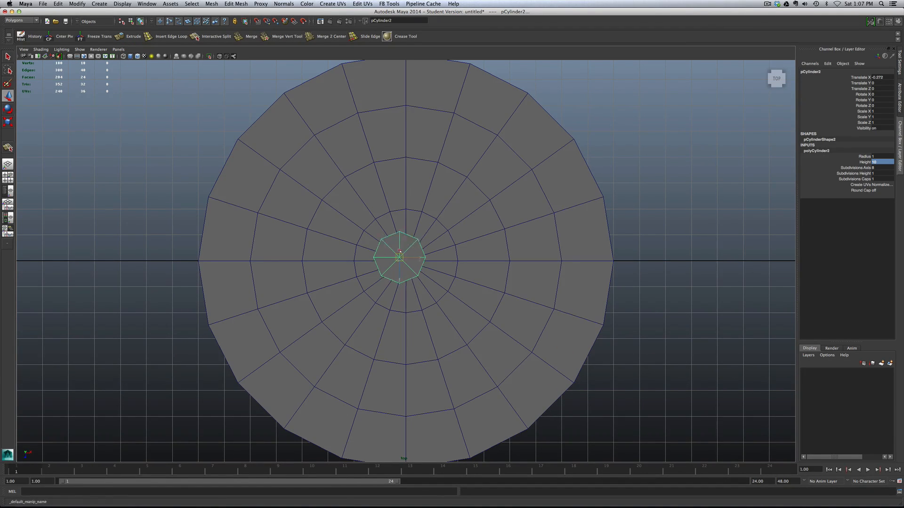
pyautogui.moveTo(399, 258); pyautogui.dragTo(404, 113)
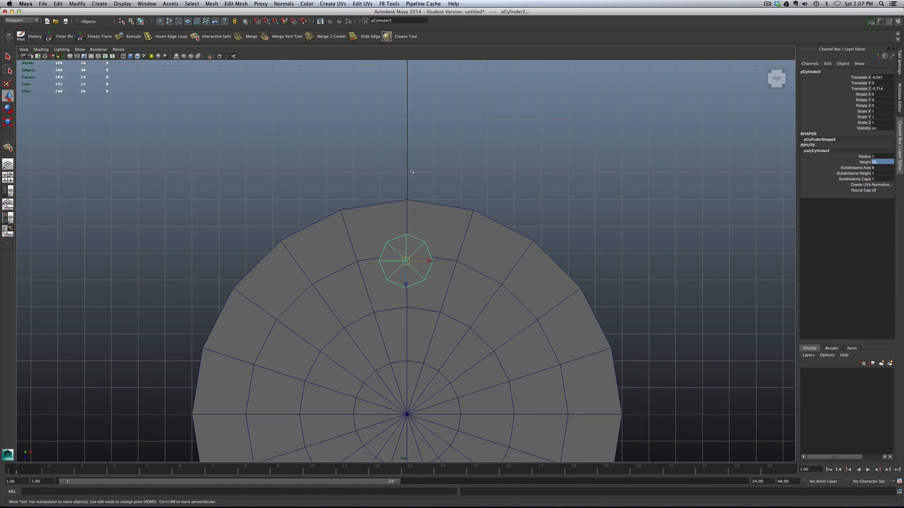
pyautogui.press('4')
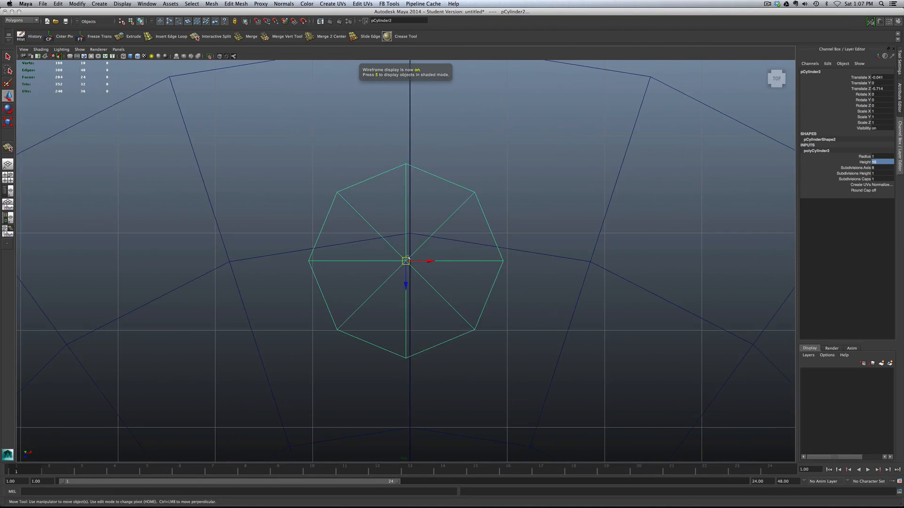
pyautogui.moveTo(405, 261); pyautogui.dragTo(409, 233)
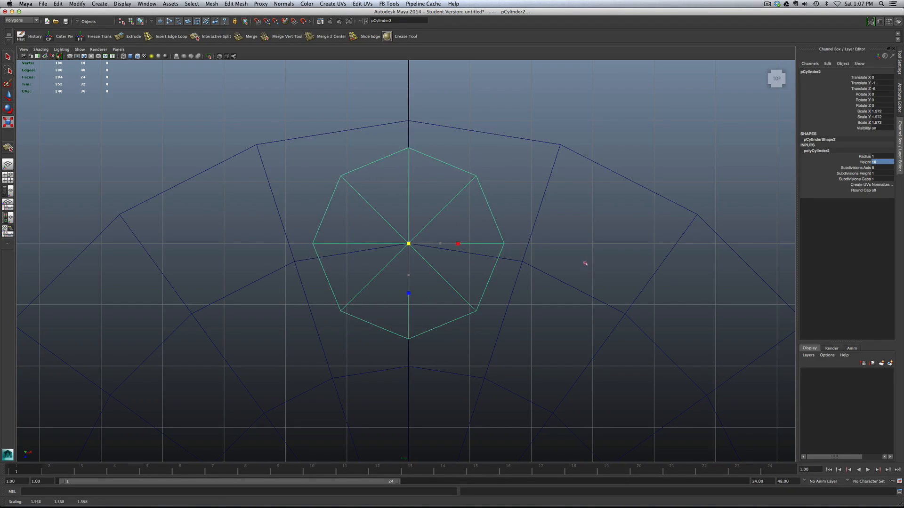
pyautogui.moveTo(458, 243); pyautogui.dragTo(440, 243)
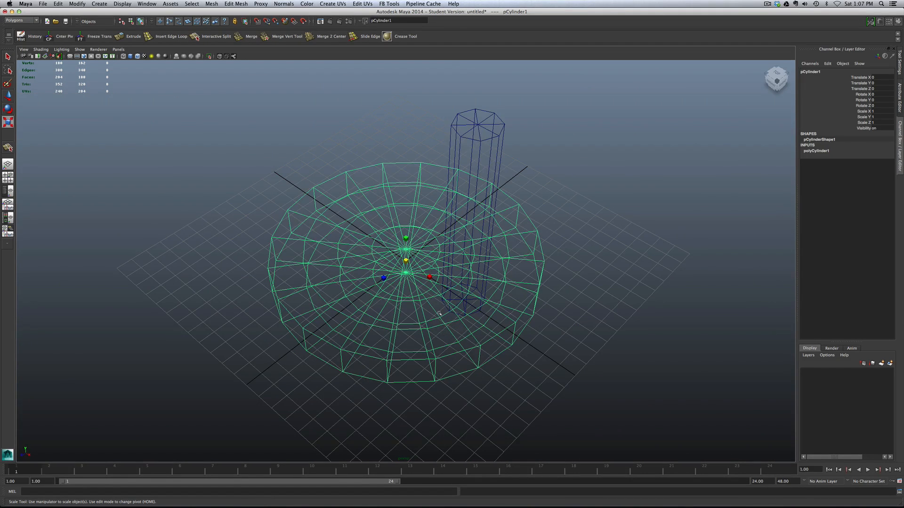
# - Select the disc then the post and apply Mesh > Booleans > Difference to punch the hole
pyautogui.press('5')
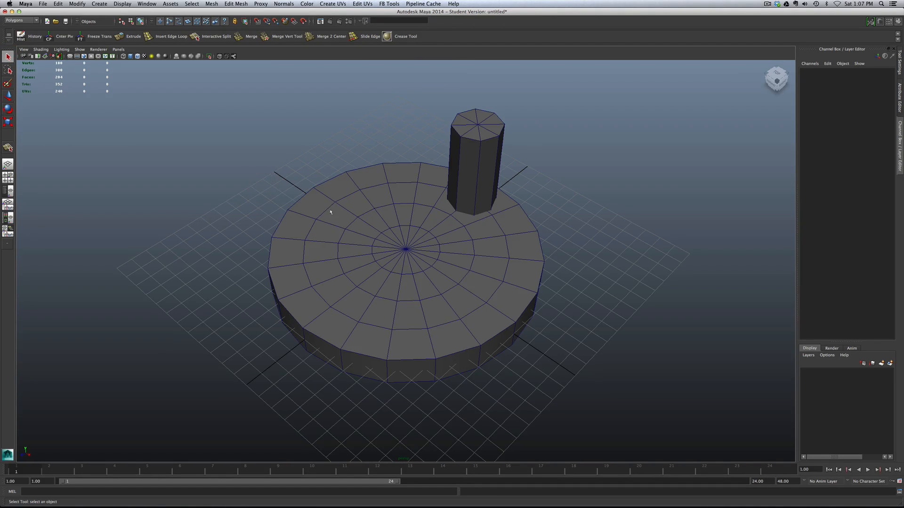
pyautogui.click(404, 260)
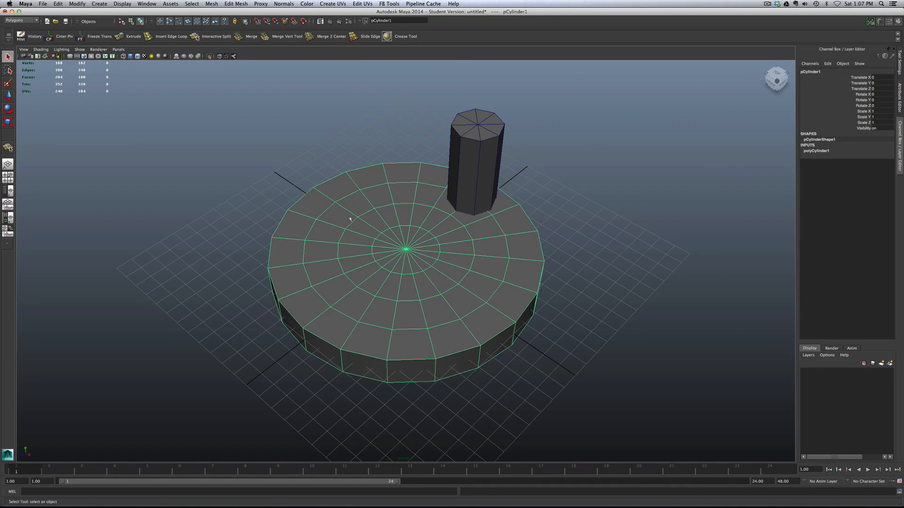
pyautogui.moveTo(469, 133)
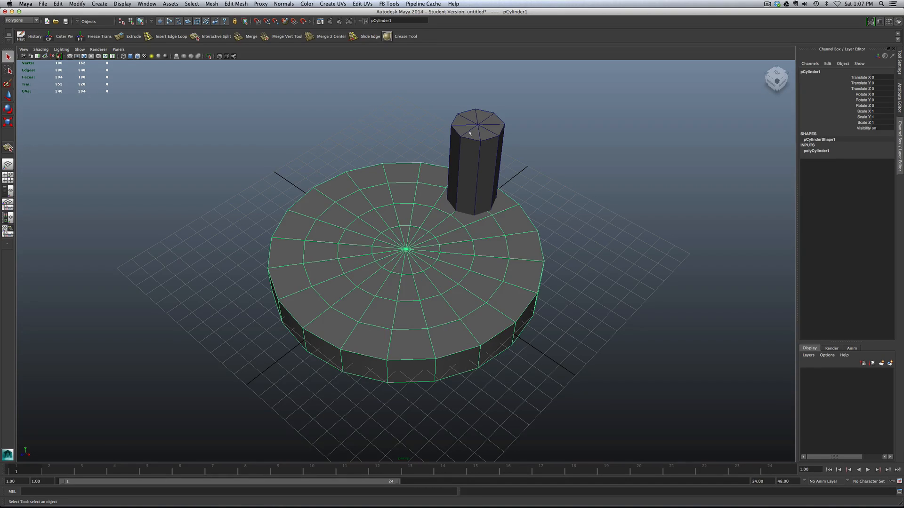
pyautogui.click(473, 156)
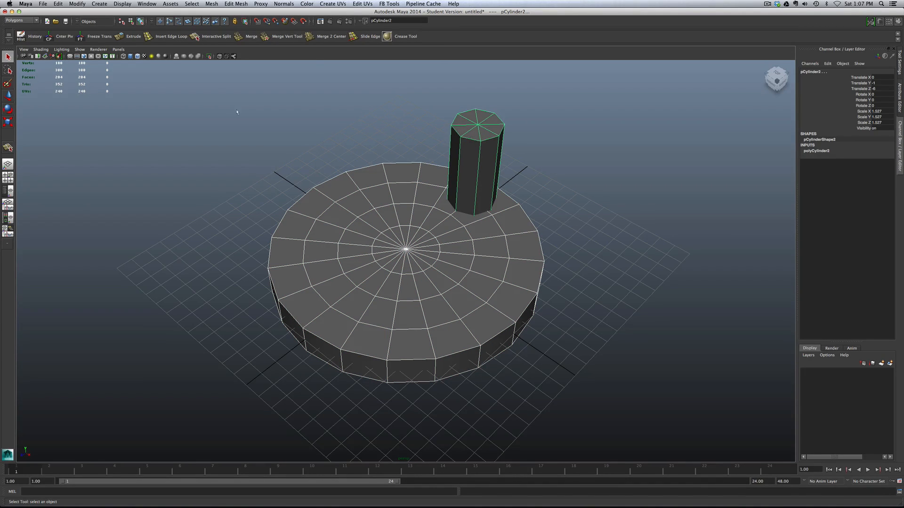
pyautogui.click(210, 3)
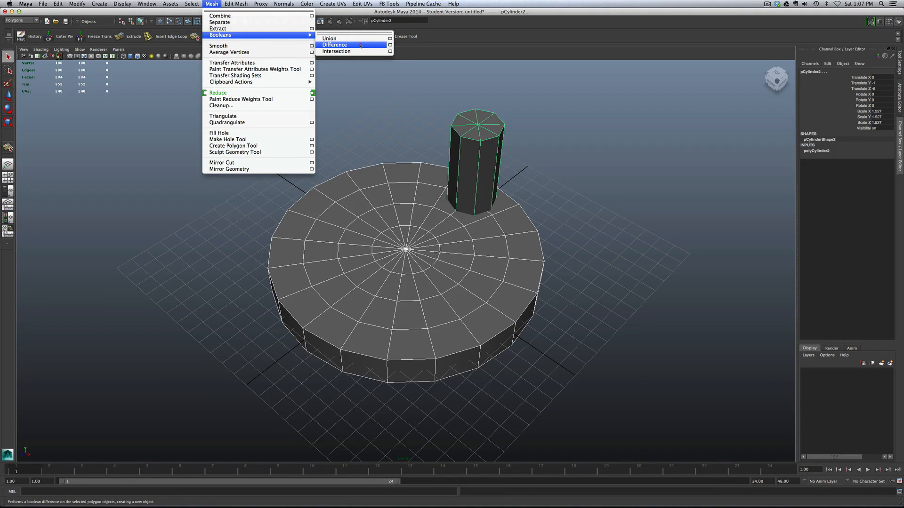
pyautogui.click(335, 44)
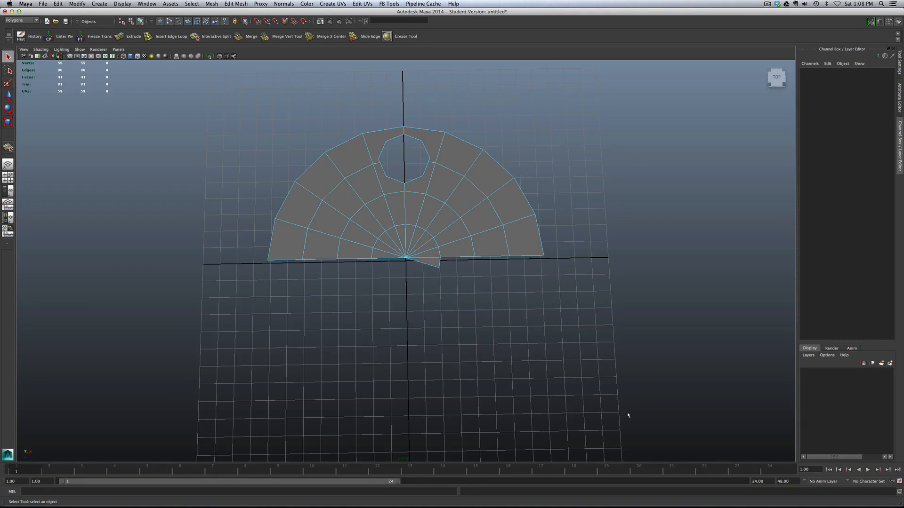
# - Select and delete the surplus faces, leaving one wedge slice containing the hole
pyautogui.click(430, 261)
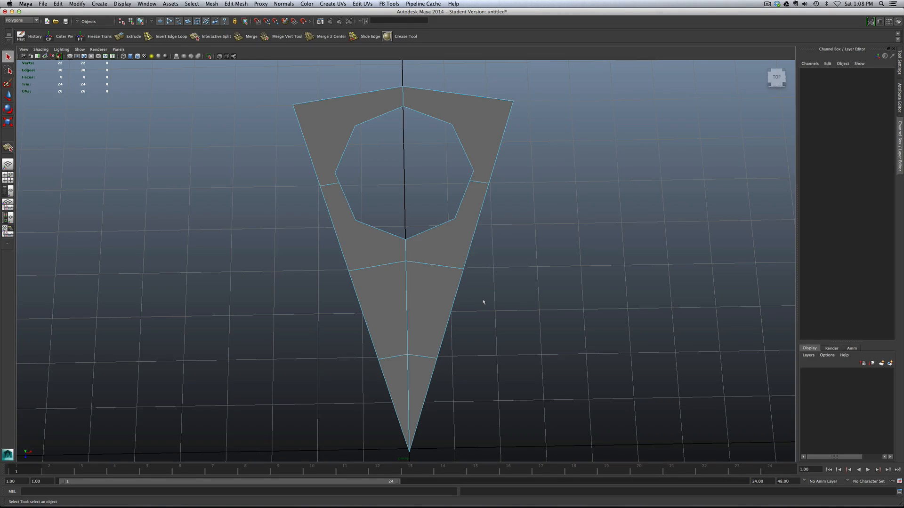
# - In vertex mode, merge the stray vertex on the hole's rim onto its neighbouring corner
pyautogui.rightClick(440, 253)
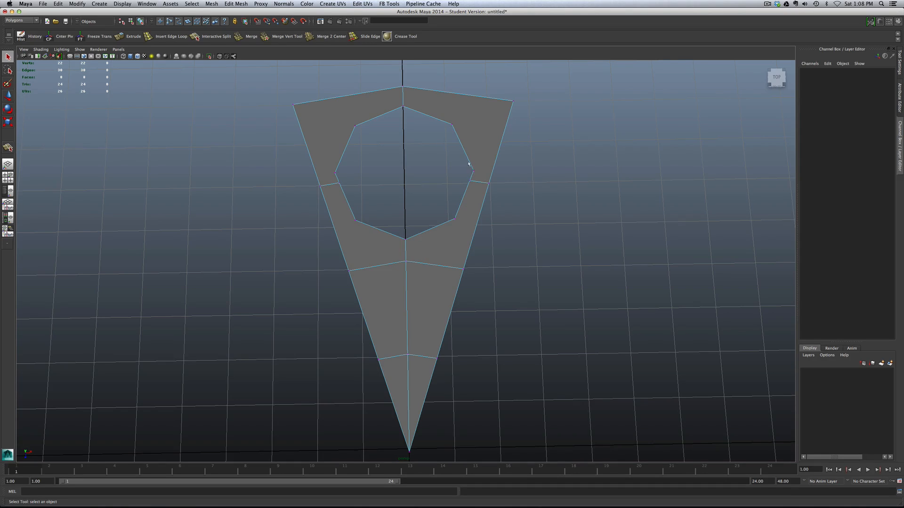
pyautogui.click(474, 193)
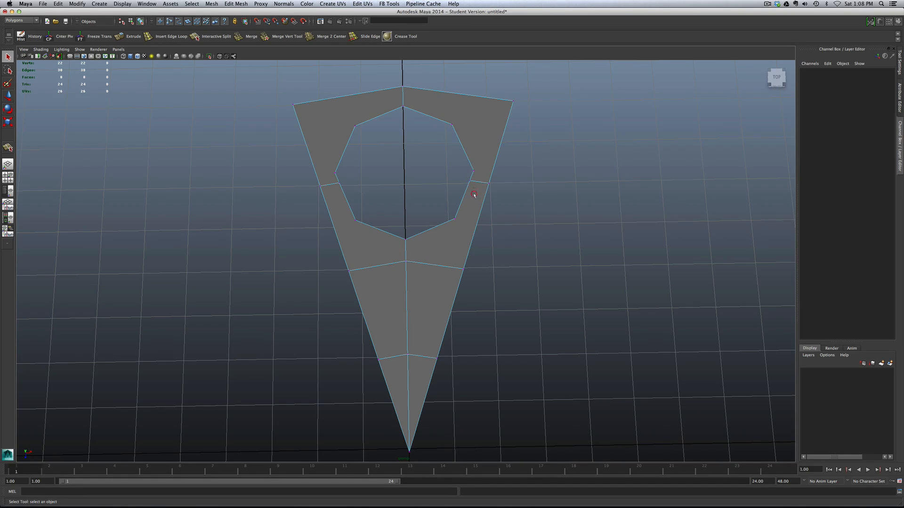
pyautogui.click(473, 193)
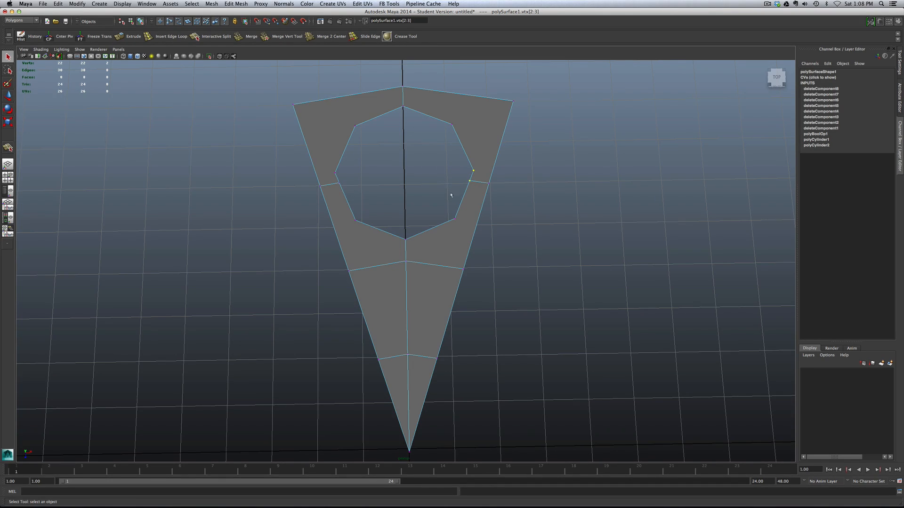
pyautogui.click(472, 185)
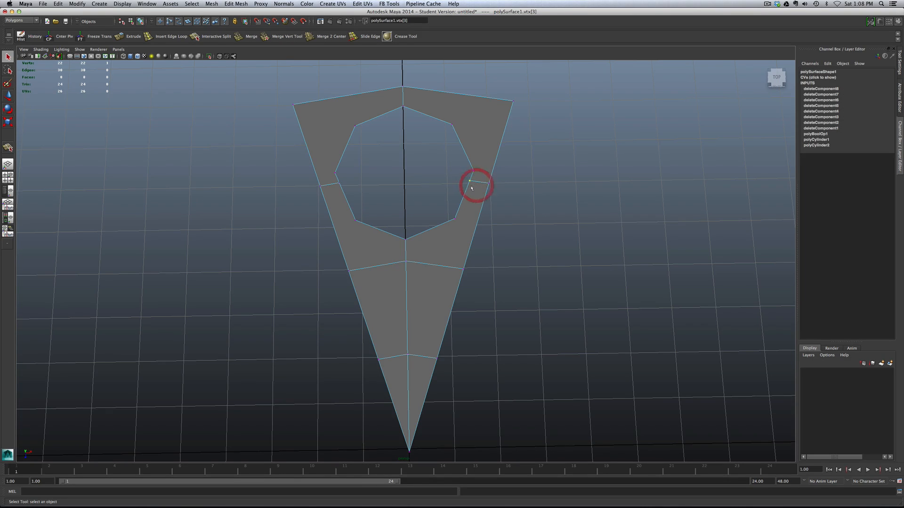
pyautogui.rightClick(472, 187)
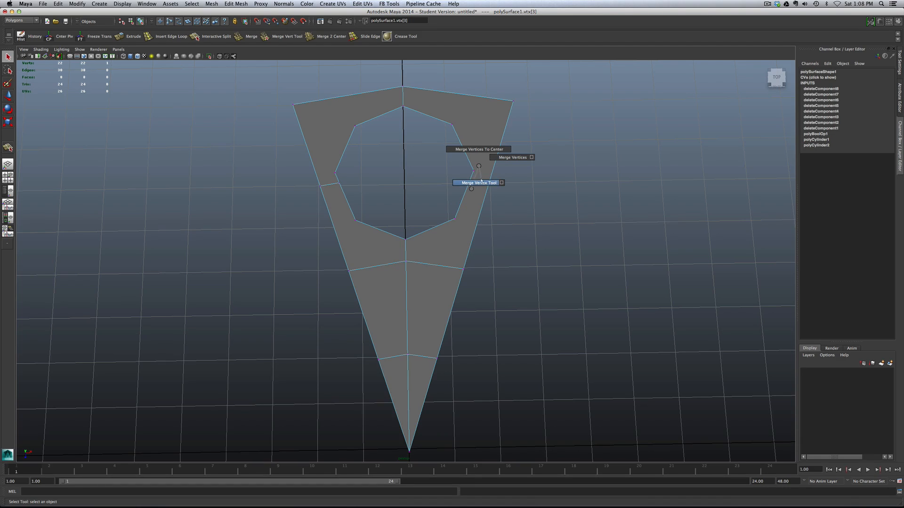
pyautogui.click(477, 183)
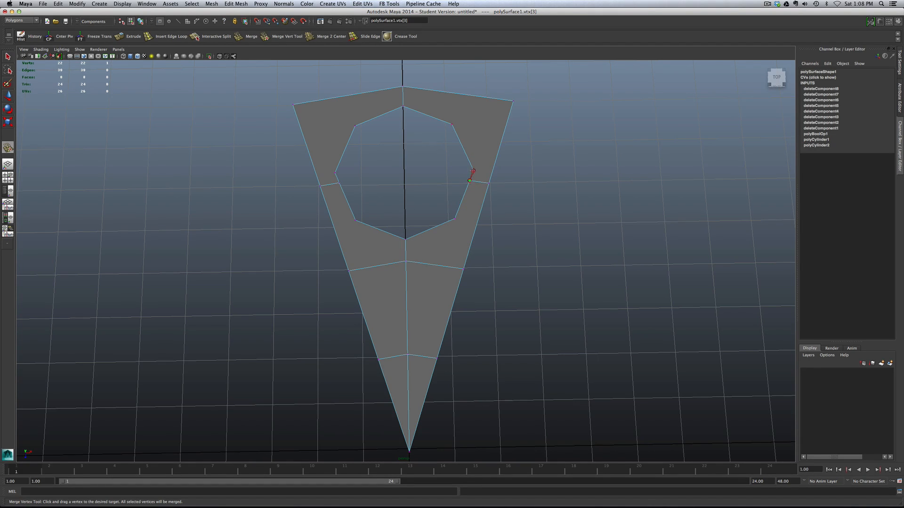
pyautogui.moveTo(470, 179); pyautogui.dragTo(340, 184)
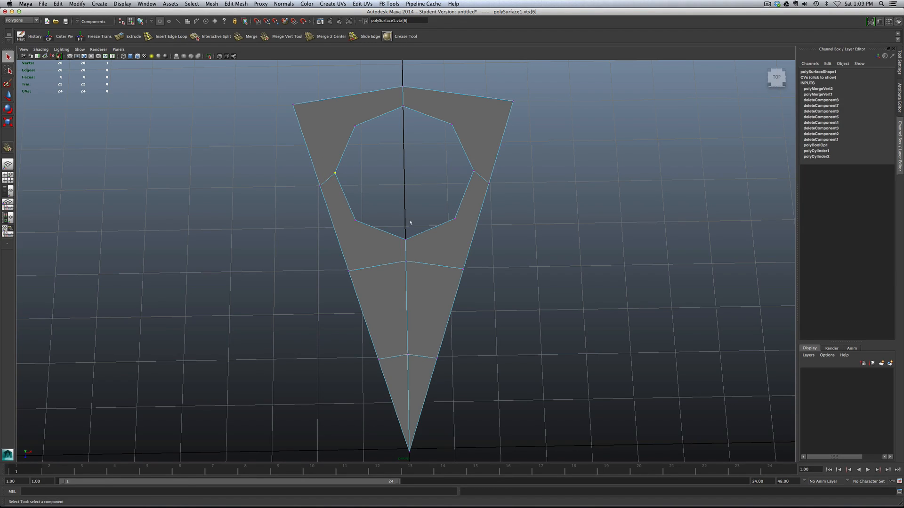
# - Average the rim vertices and return to object mode with the wedge selected
pyautogui.rightClick(410, 223)
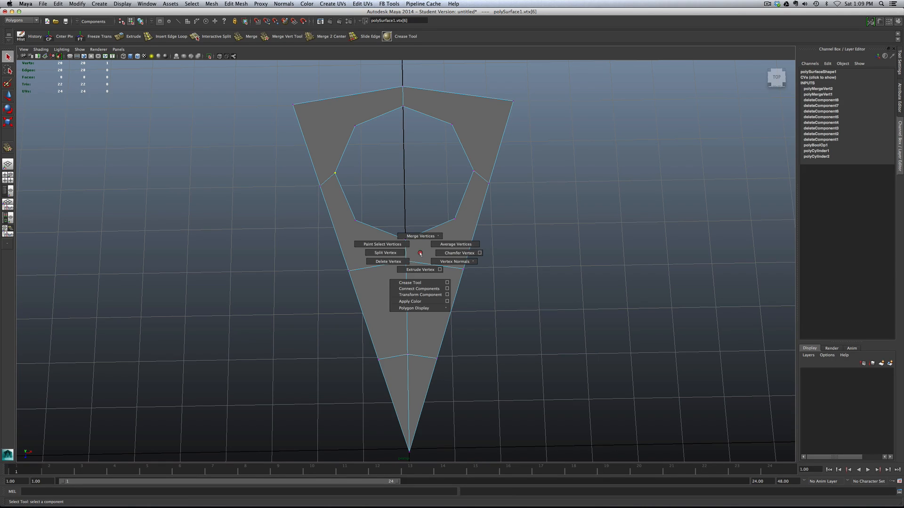
pyautogui.click(454, 244)
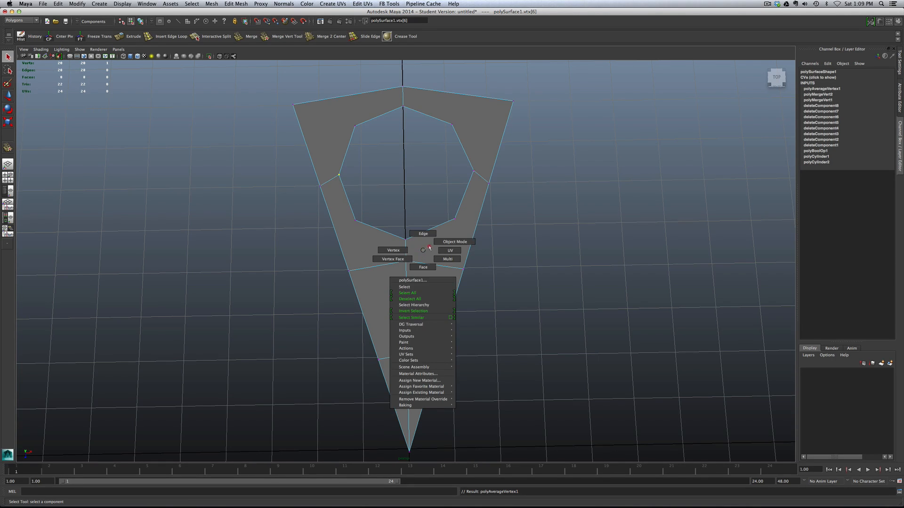
pyautogui.click(454, 242)
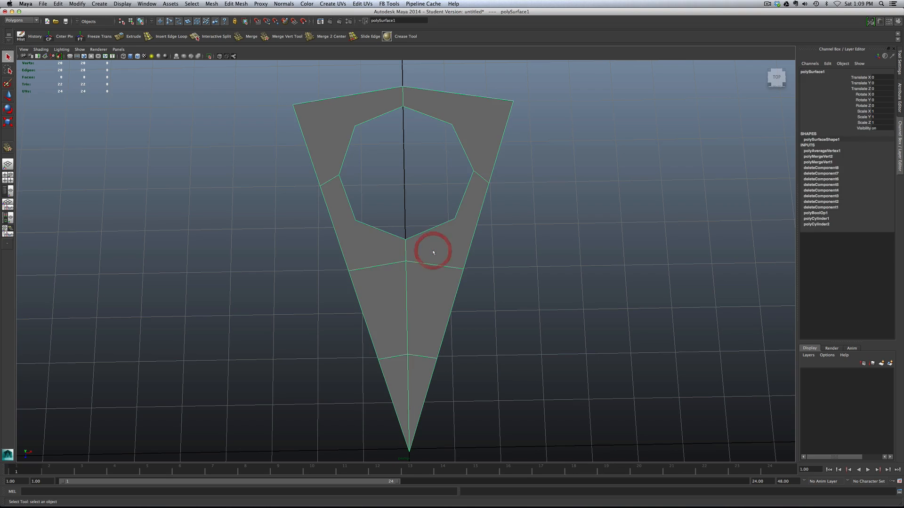
pyautogui.click(433, 252)
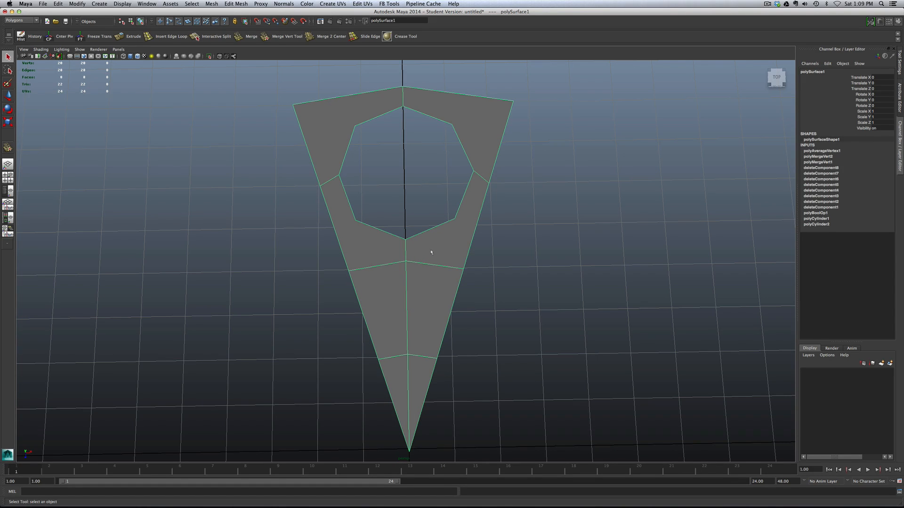
# - Split edges from the hole's corners out to the wedge's outer border with the Split Polygon Tool
pyautogui.rightClick(429, 252)
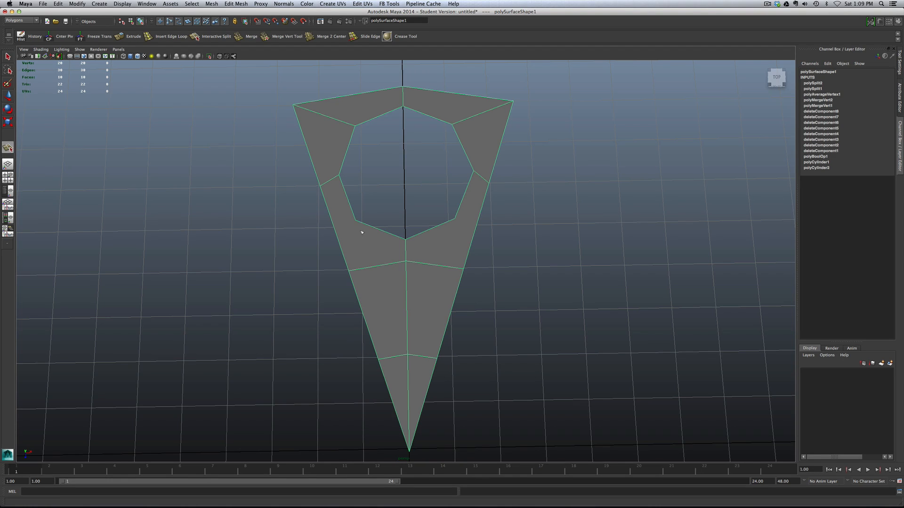
pyautogui.click(354, 266)
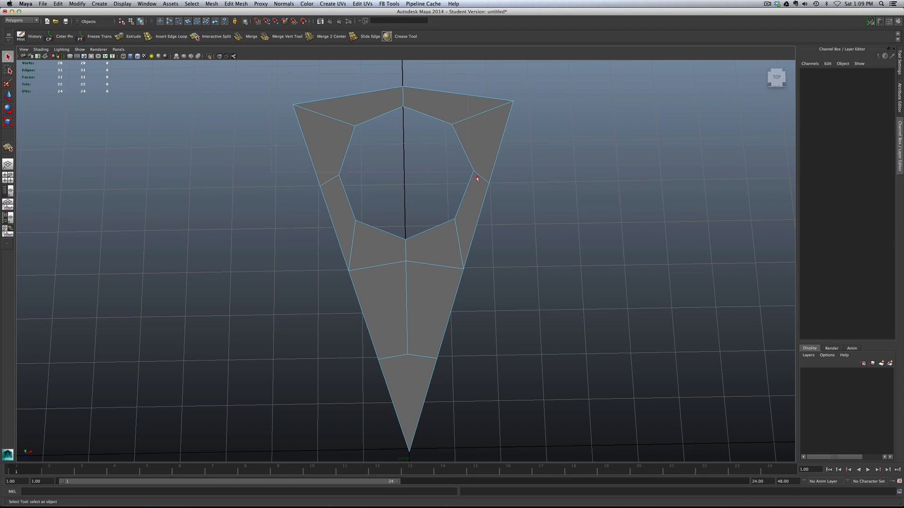
pyautogui.click(416, 407)
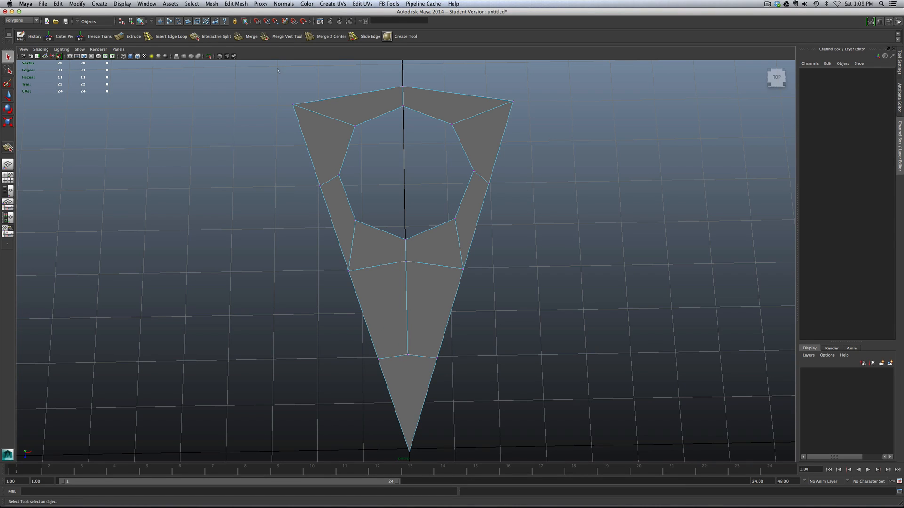
# - Delete the wedge's history, then in edge mode select the edge at the hole's bottom
pyautogui.click(407, 231)
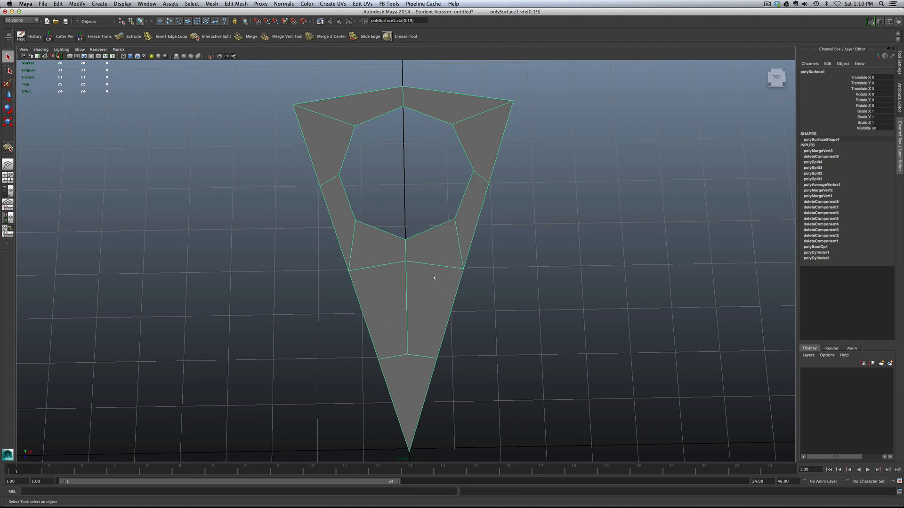
pyautogui.click(21, 35)
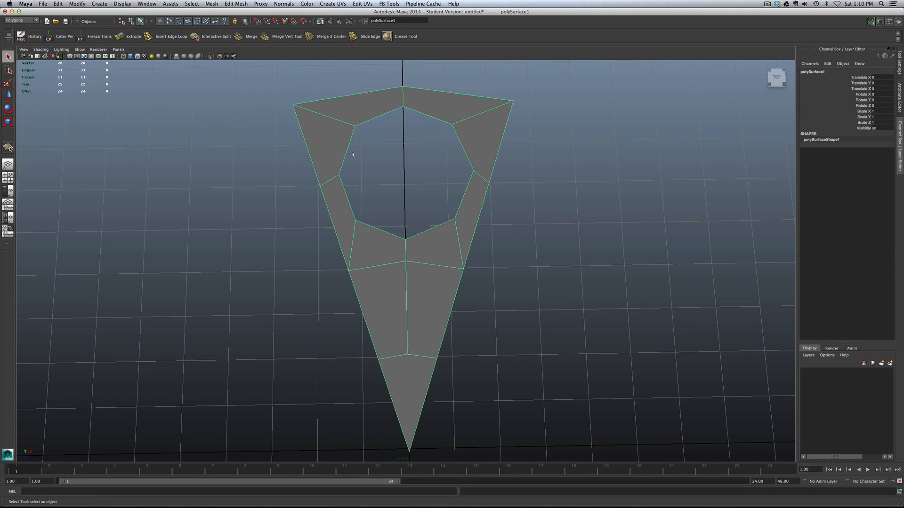
pyautogui.click(435, 225)
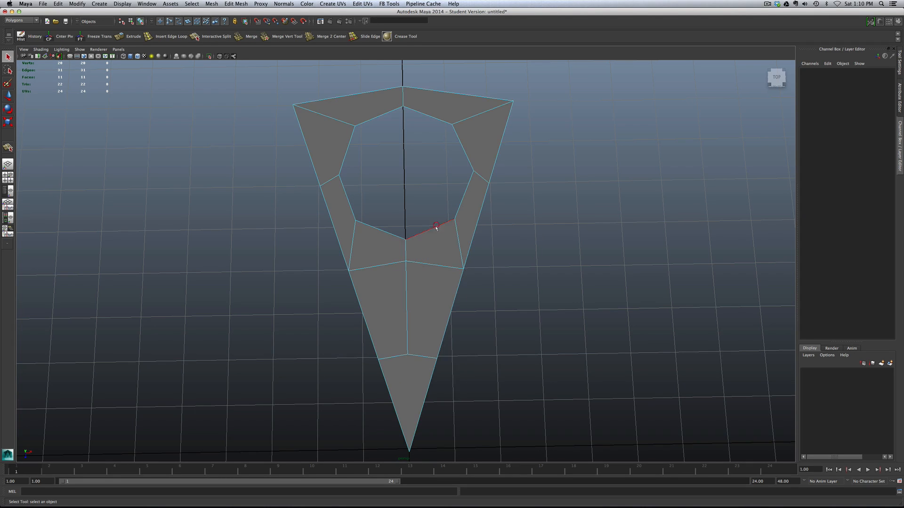
pyautogui.click(436, 225)
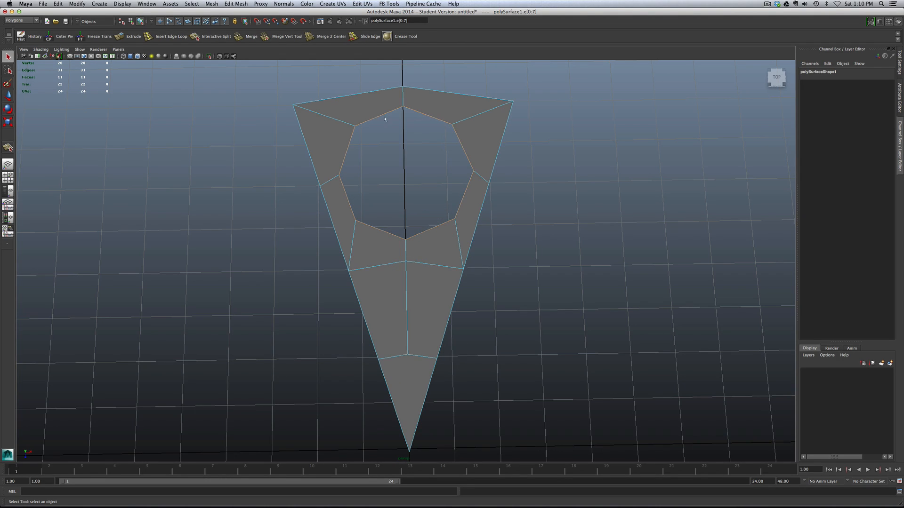
pyautogui.click(429, 231)
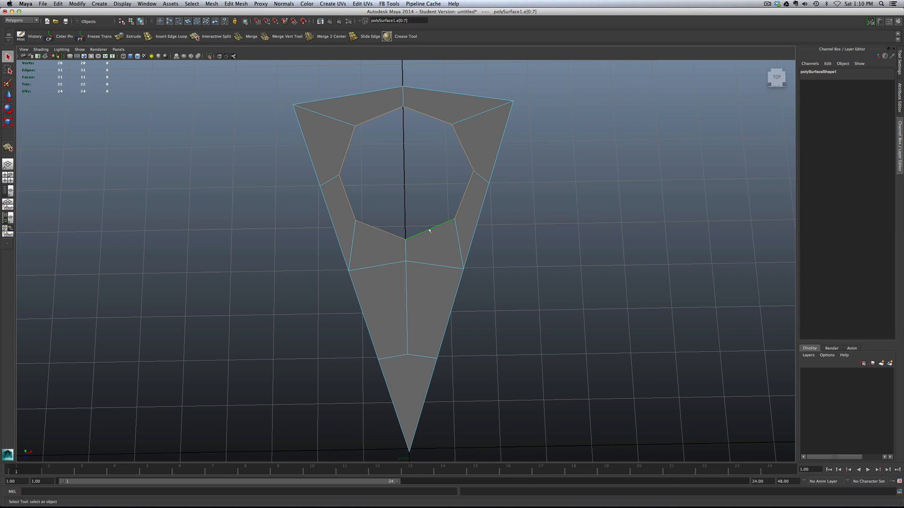
# - Fill the hole, extrude the new face with offset 0.05, and delete its centre face
pyautogui.rightClick(430, 230)
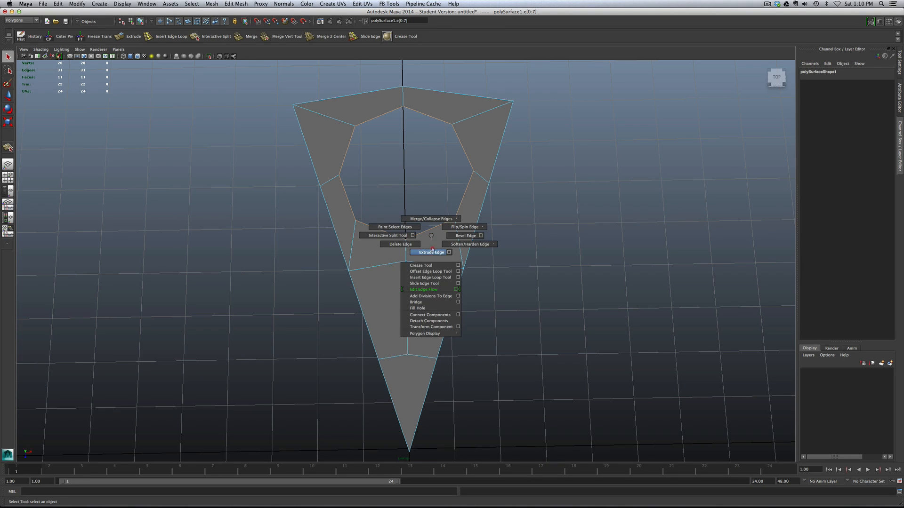
pyautogui.click(416, 308)
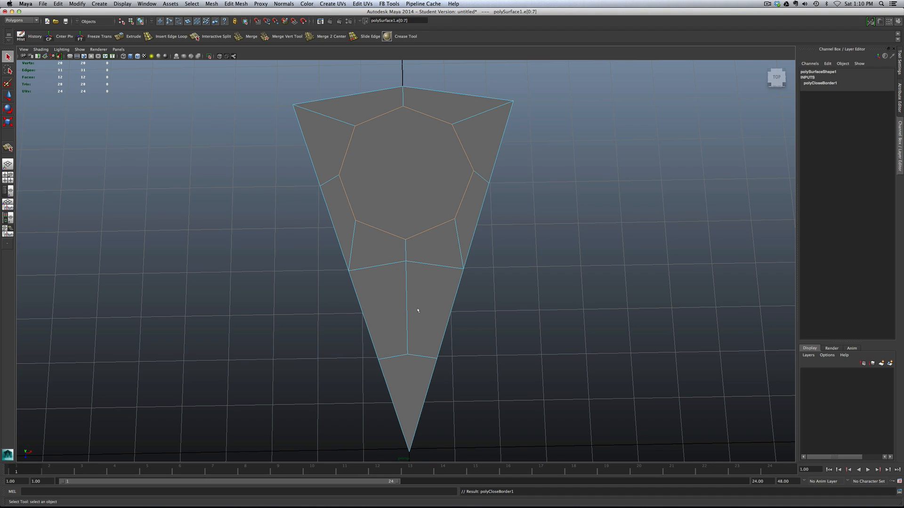
pyautogui.click(461, 138)
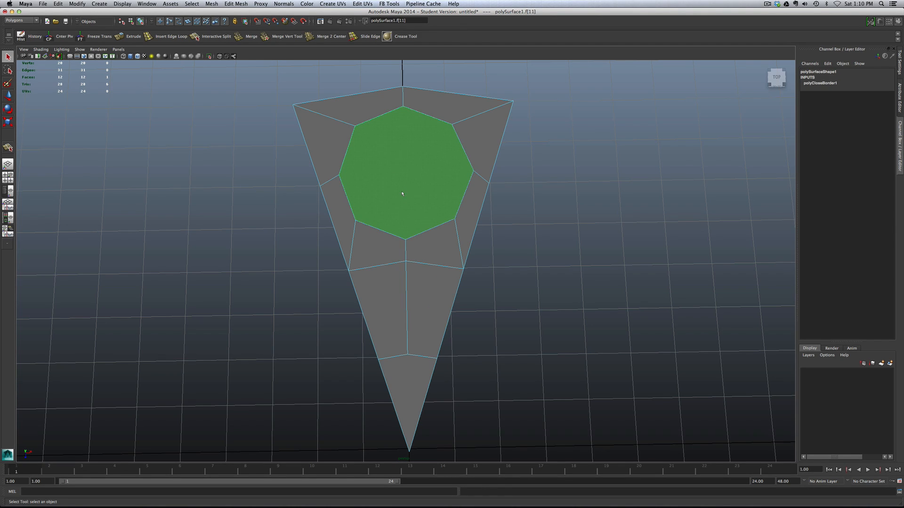
pyautogui.rightClick(402, 193)
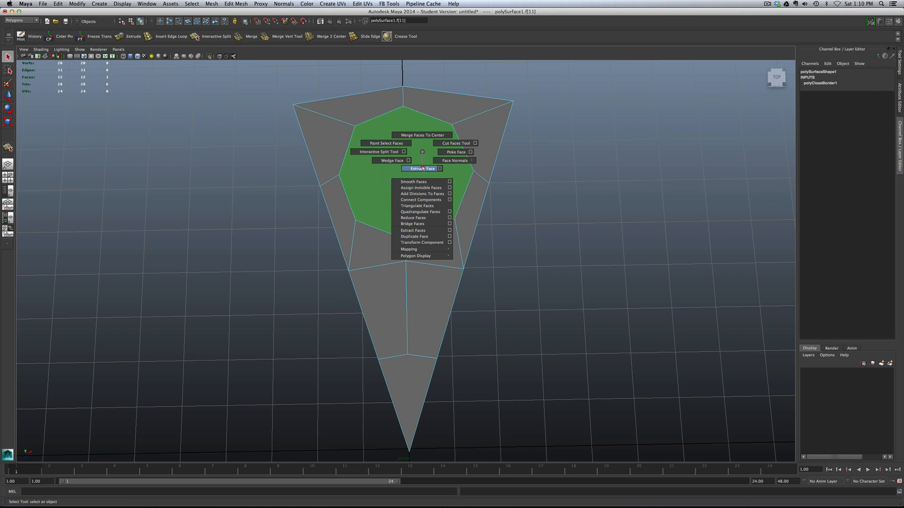
pyautogui.click(422, 169)
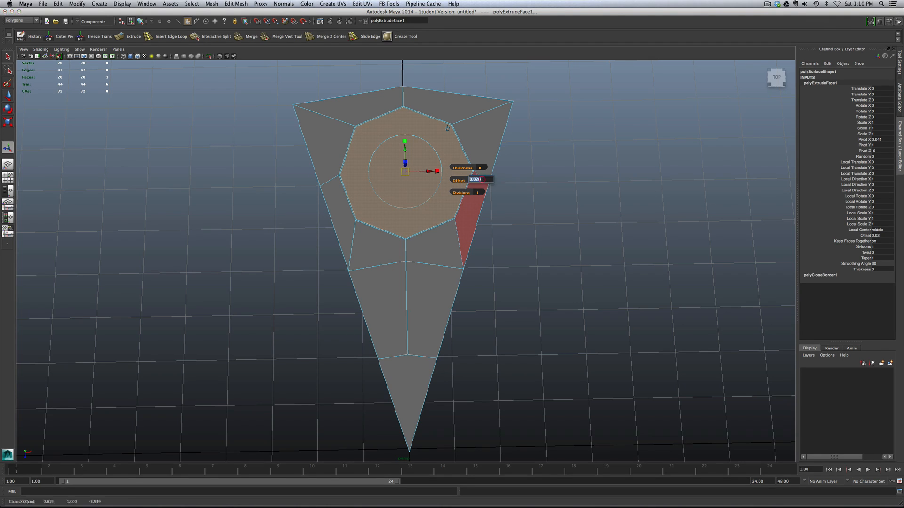
pyautogui.write('.05')
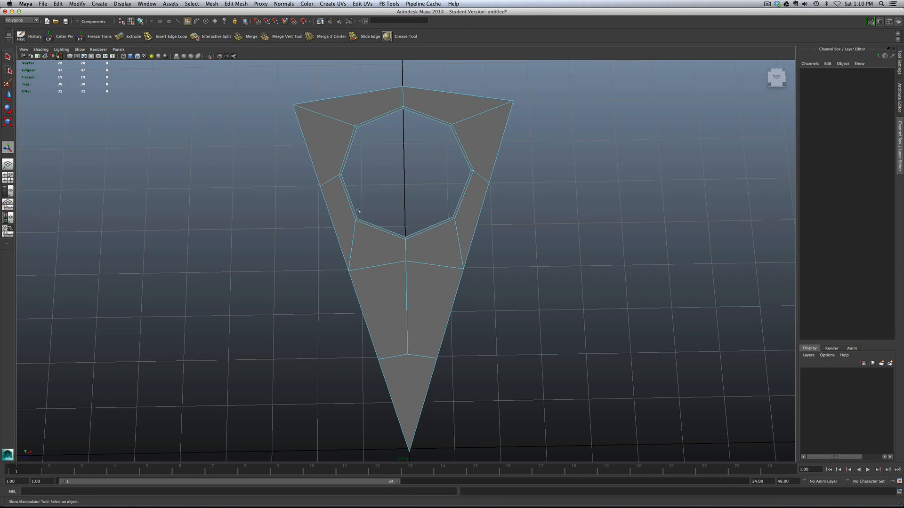
# - Duplicate Special the wedge with Rotate Y 36 and 9 copies, completing the ten-hole disc
pyautogui.click(444, 111)
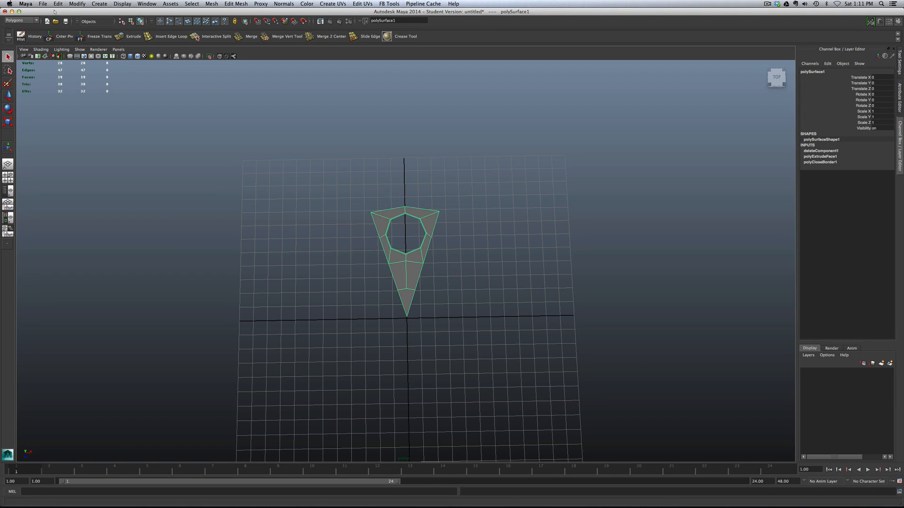
pyautogui.click(57, 4)
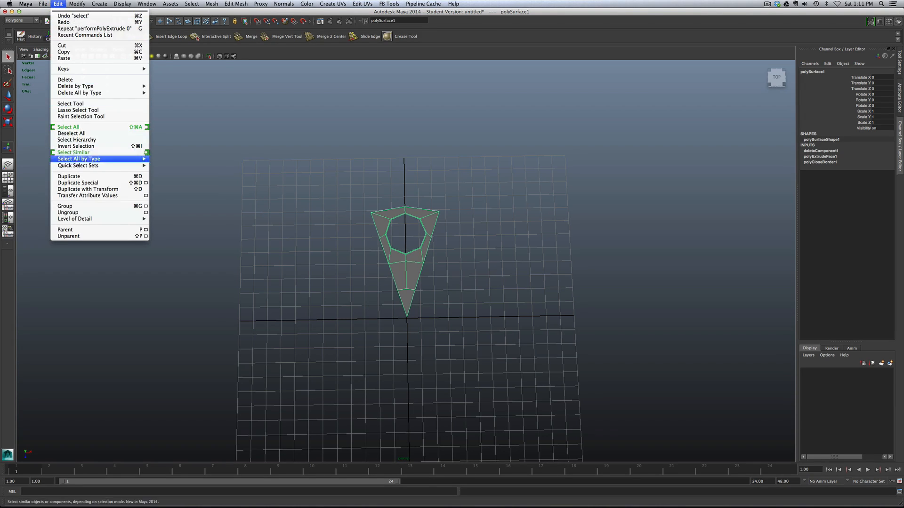
pyautogui.moveTo(74, 153)
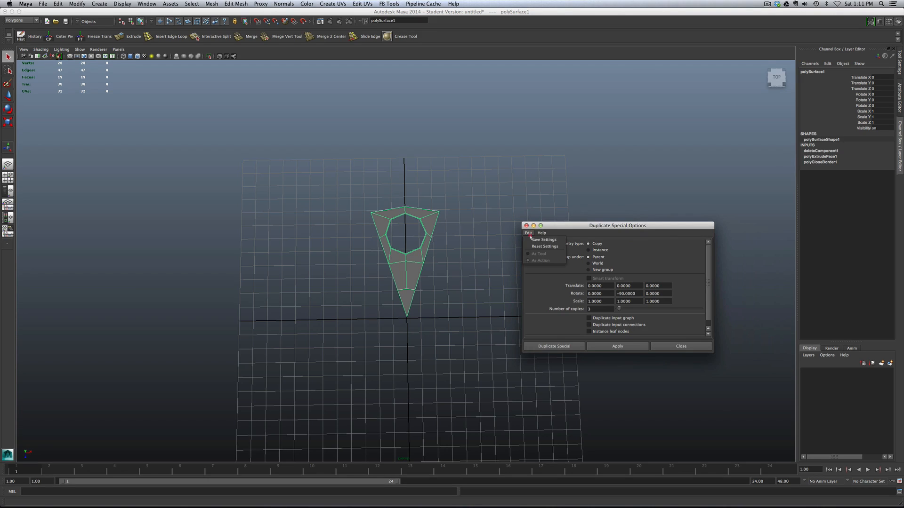
pyautogui.click(544, 246)
pyautogui.write('36.0000')
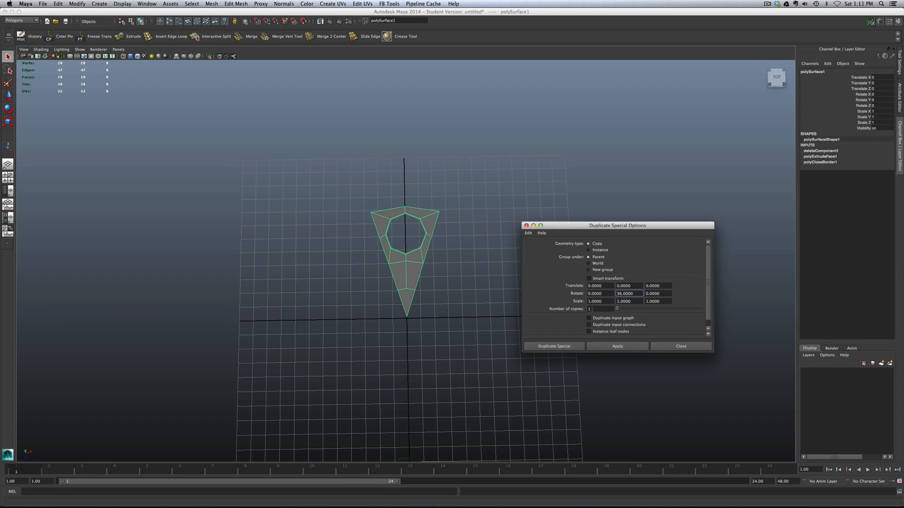
pyautogui.write('9')
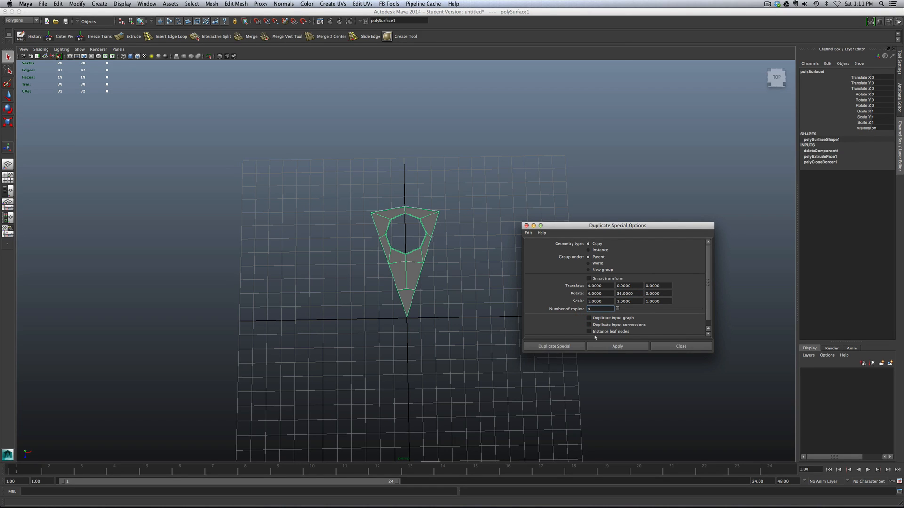
pyautogui.click(553, 345)
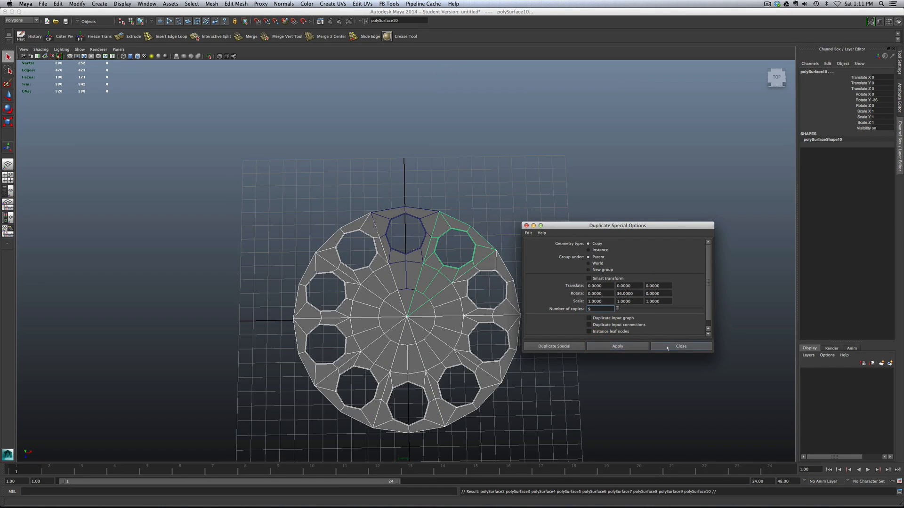
# - Combine the ten wedges into one mesh and merge their overlapping seam vertices
pyautogui.click(679, 346)
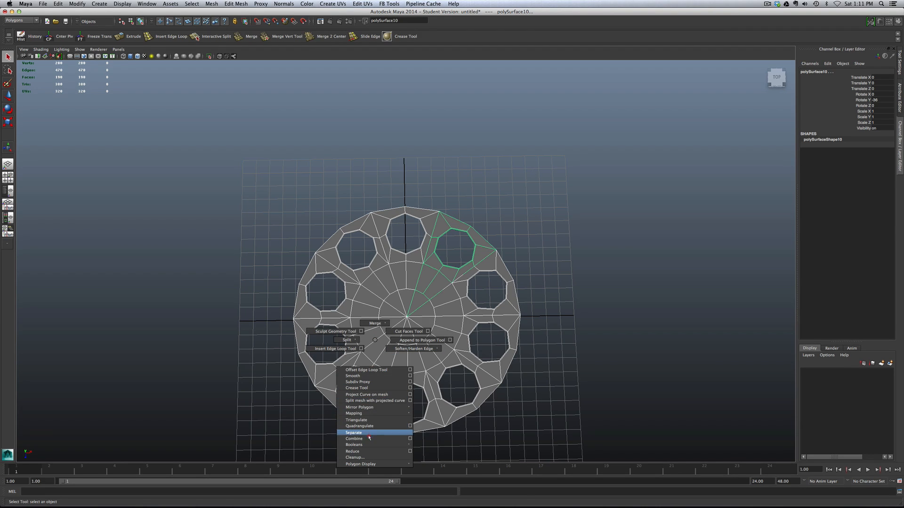
pyautogui.click(353, 432)
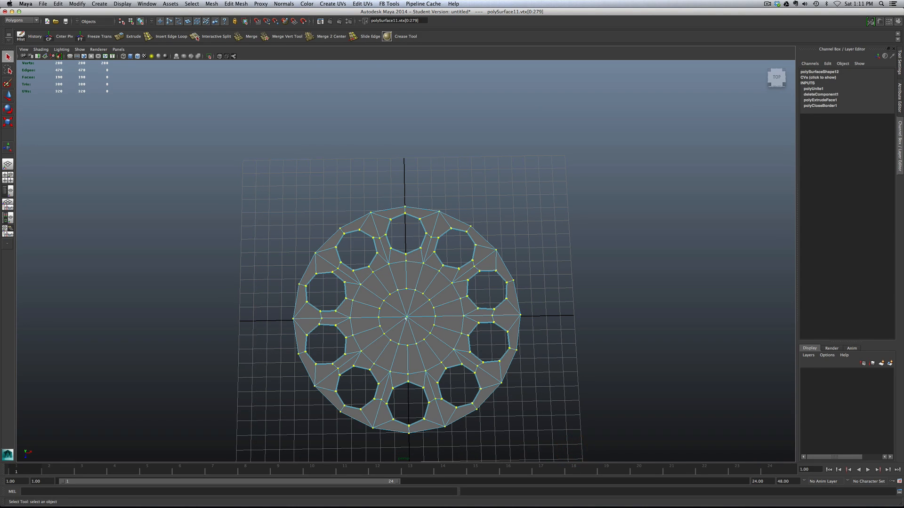
pyautogui.moveTo(325, 282)
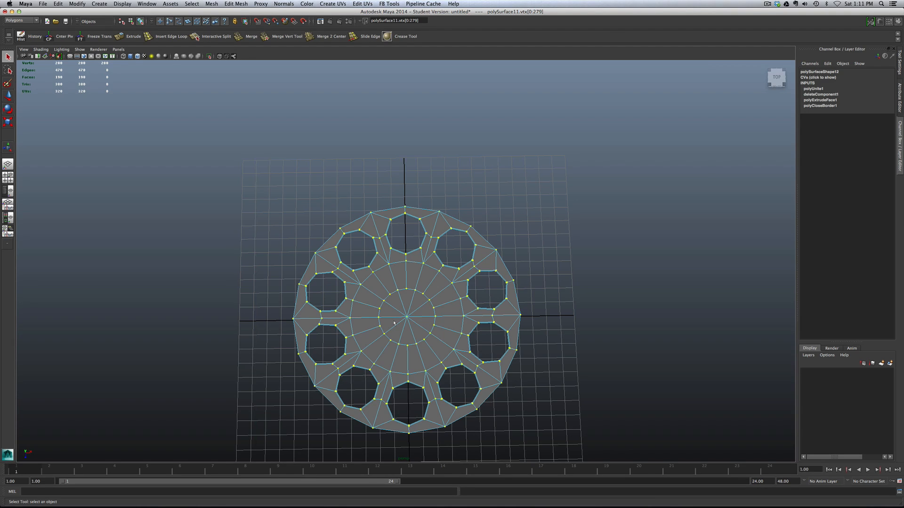
pyautogui.rightClick(394, 323)
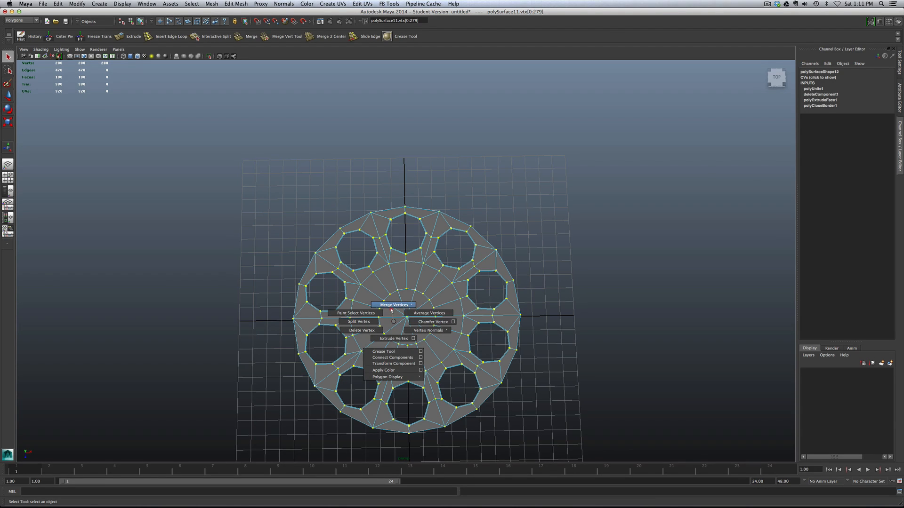
pyautogui.click(394, 305)
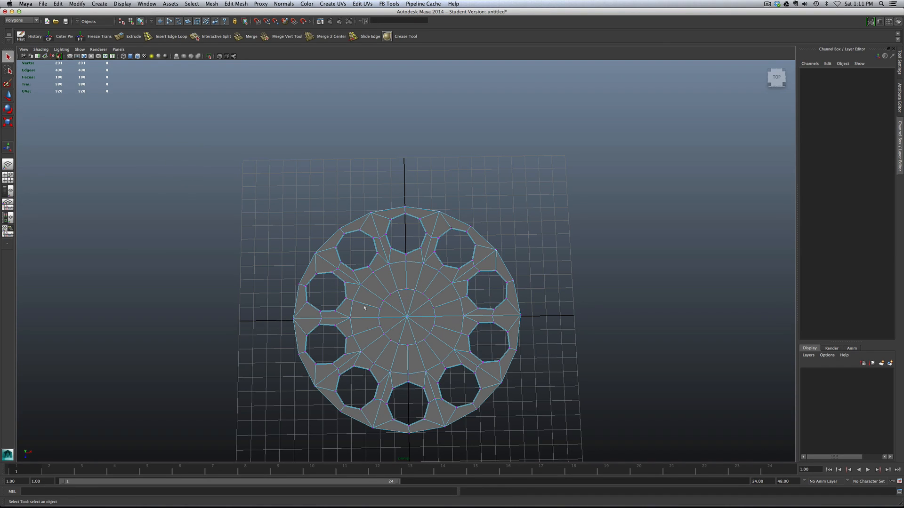
pyautogui.rightClick(364, 307)
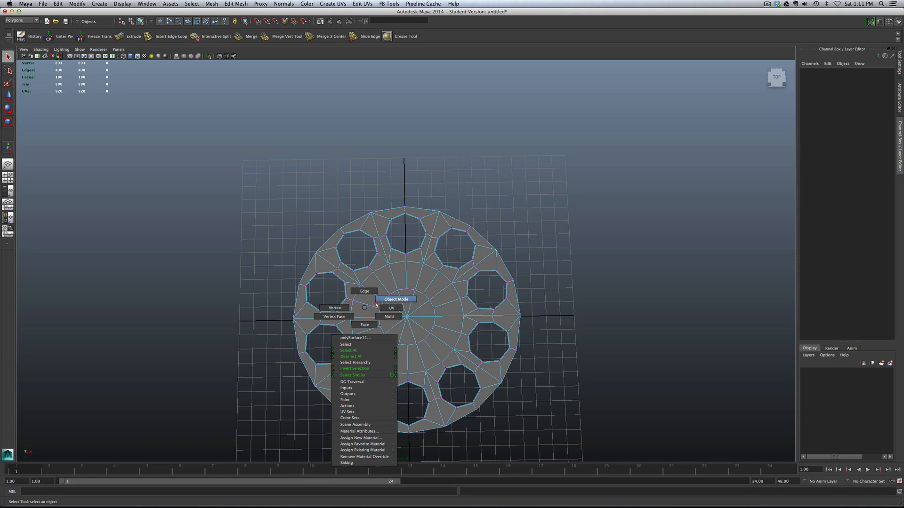
pyautogui.click(397, 300)
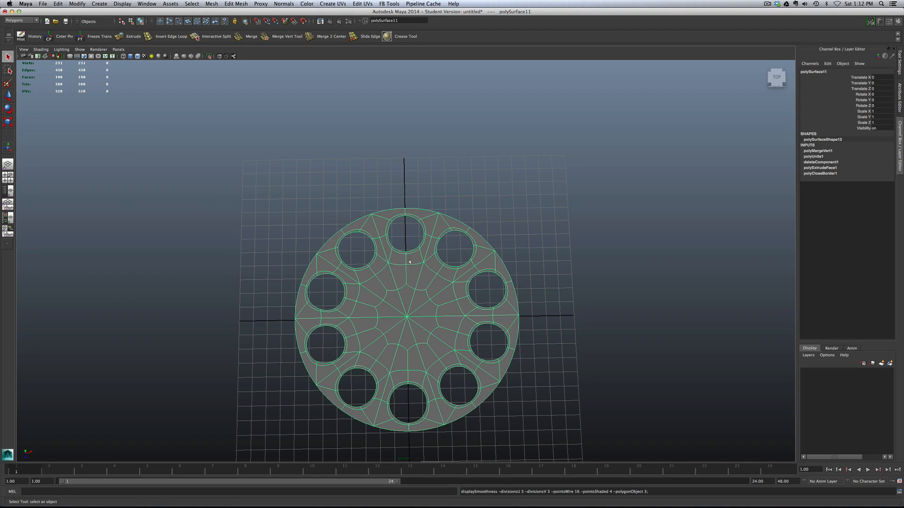
pyautogui.moveTo(407, 298)
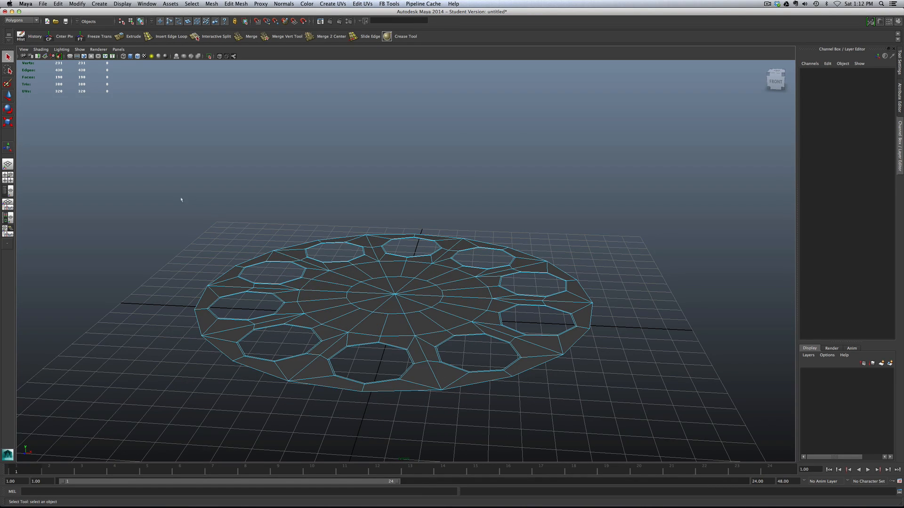
# - Extrude all disc faces upward, giving the ten-hole disc a solid thickness
pyautogui.click(443, 321)
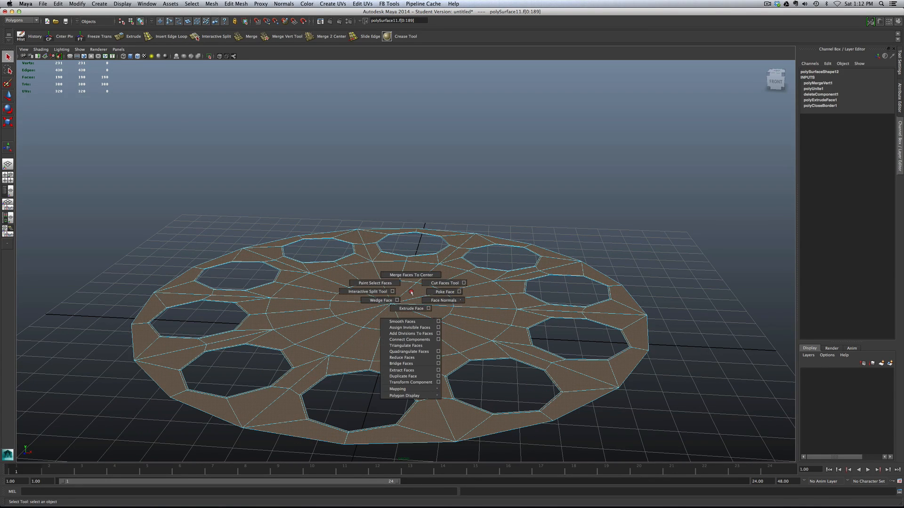
pyautogui.click(410, 309)
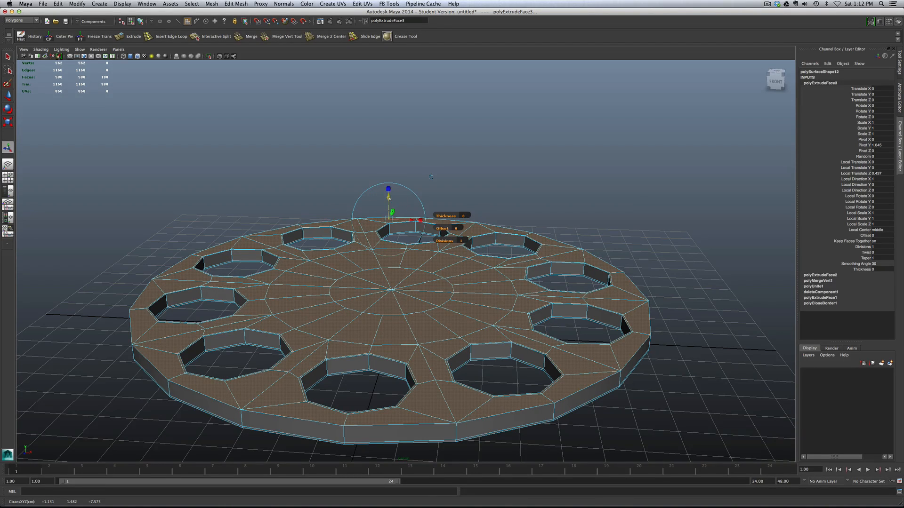
pyautogui.click(133, 36)
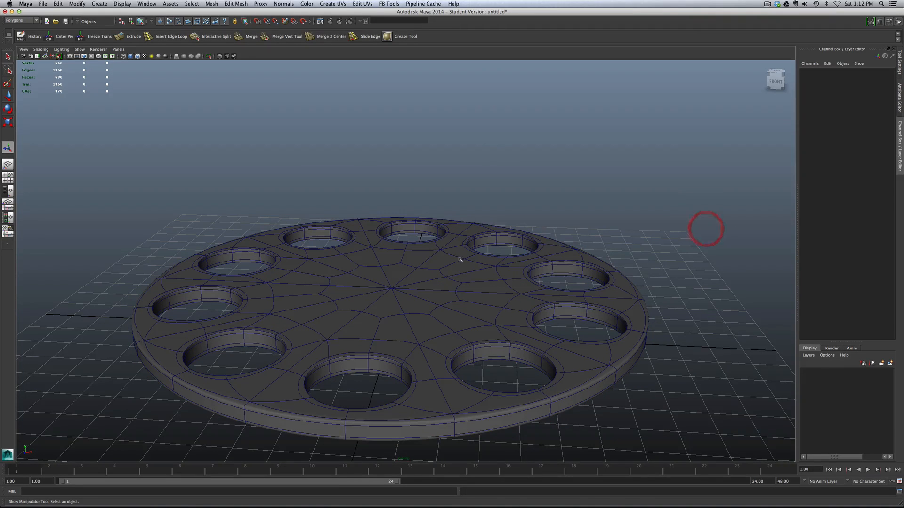
# - Select the disc's outer rim side faces and extrude them
pyautogui.click(137, 56)
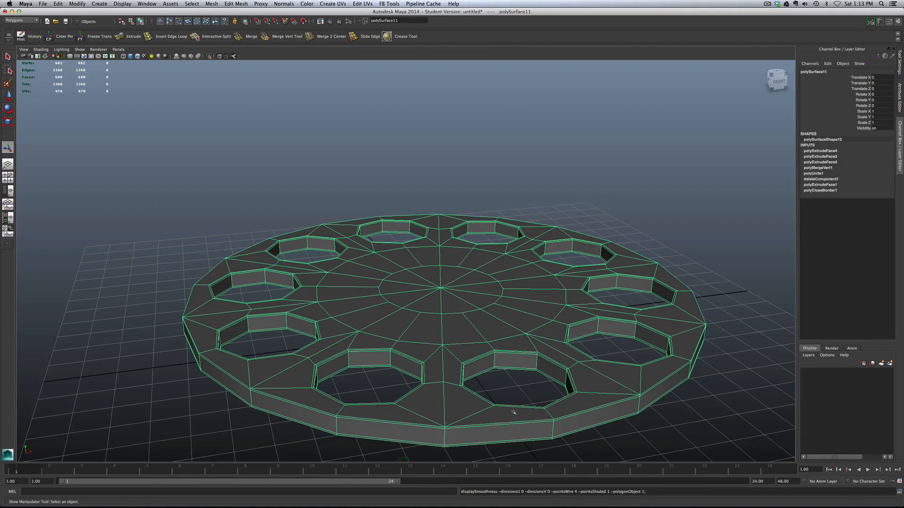
pyautogui.moveTo(506, 417)
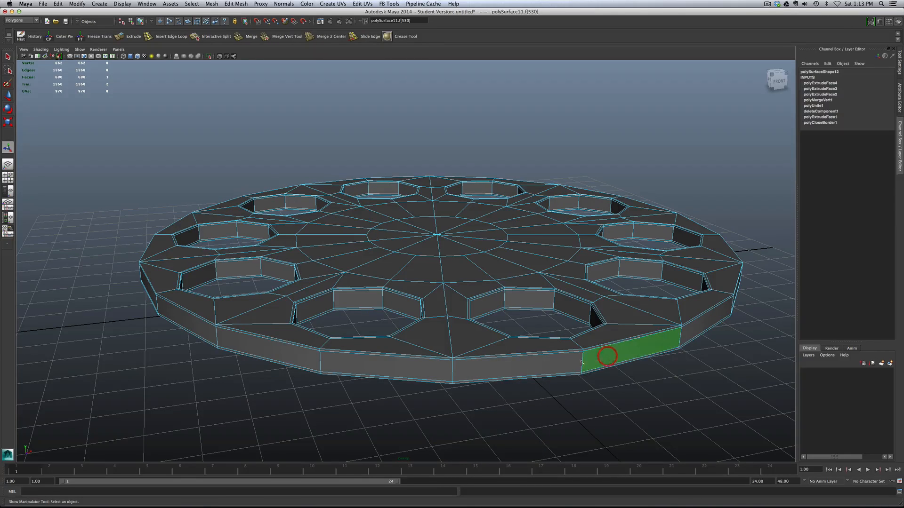
pyautogui.click(516, 363)
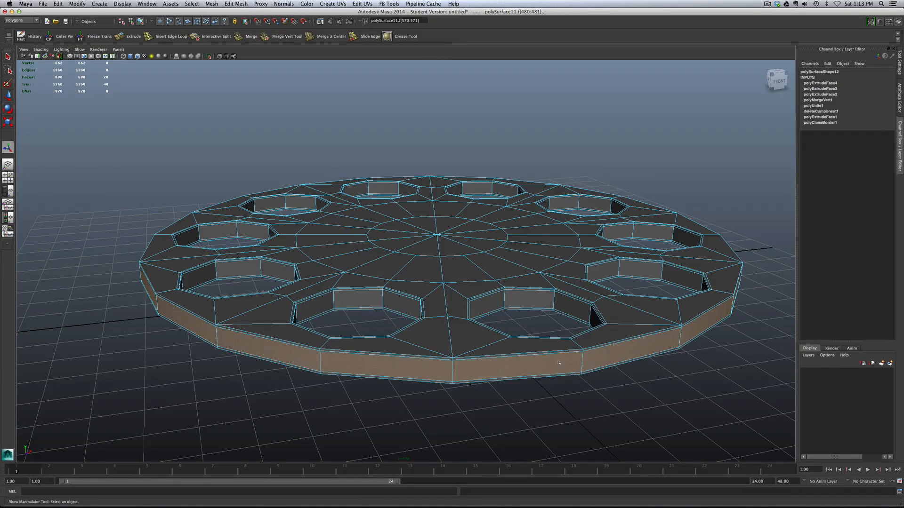
pyautogui.click(518, 368)
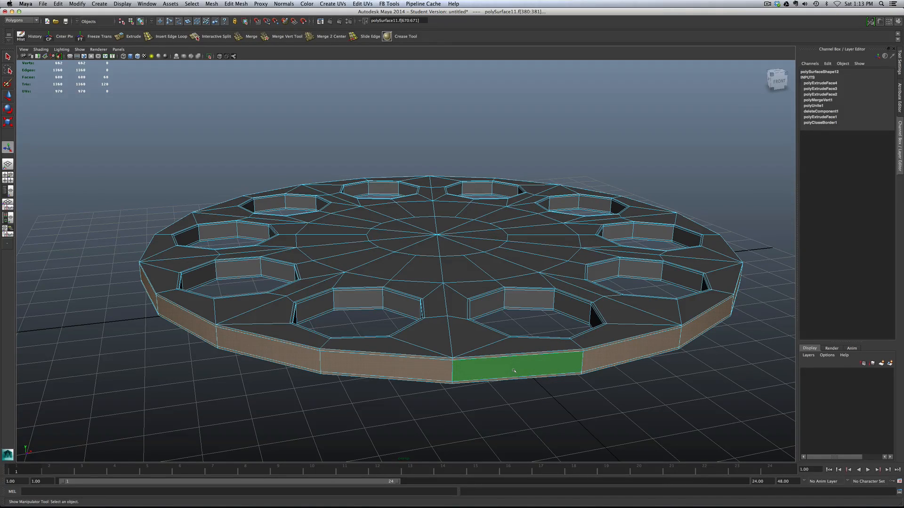
pyautogui.click(132, 36)
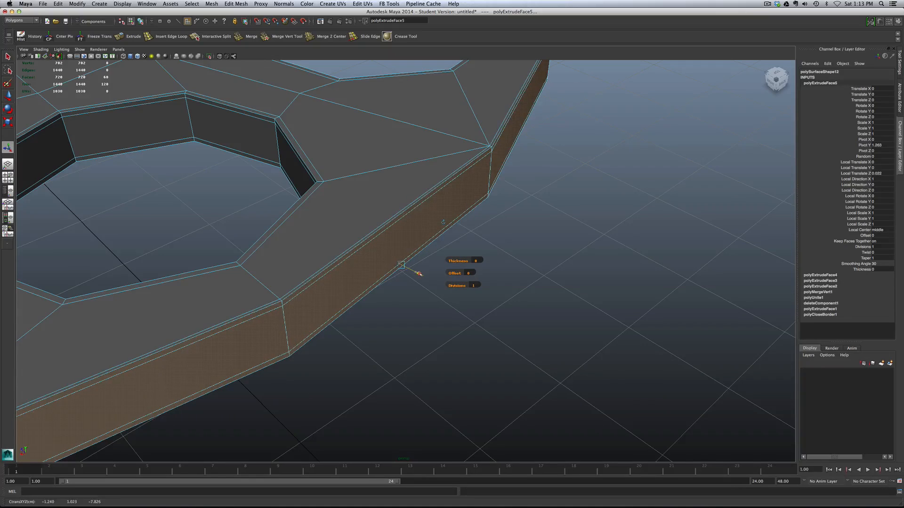
# - Push the extruded rim faces outward slightly and return to Object Mode on the disc
pyautogui.moveTo(404, 264); pyautogui.dragTo(399, 266)
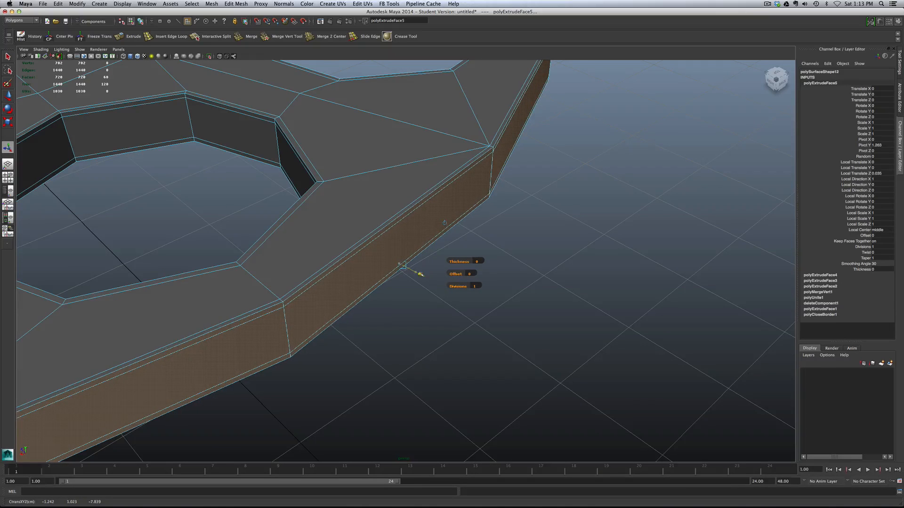
pyautogui.rightClick(404, 271)
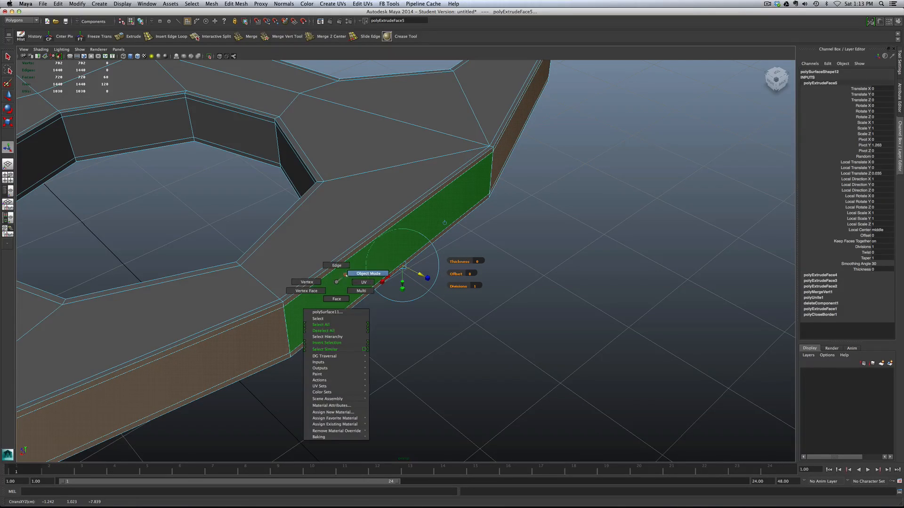
pyautogui.click(368, 273)
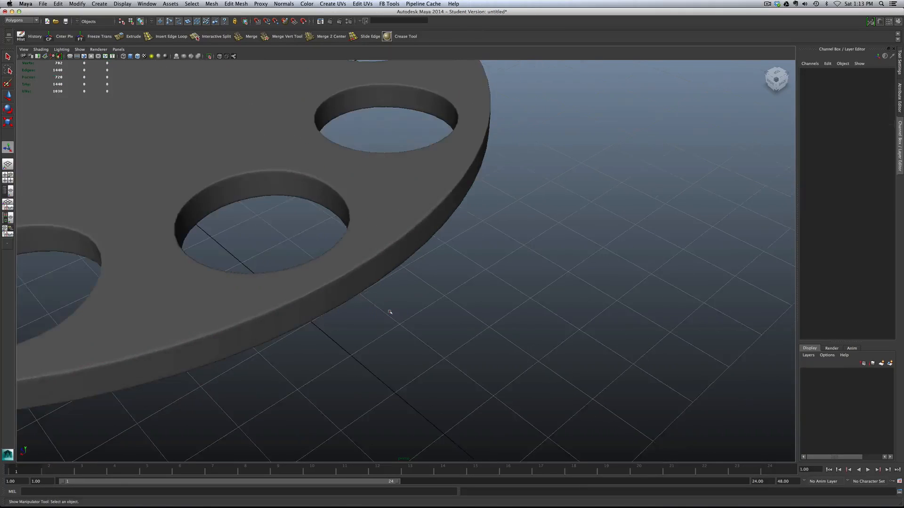
pyautogui.moveTo(389, 313); pyautogui.dragTo(337, 300)
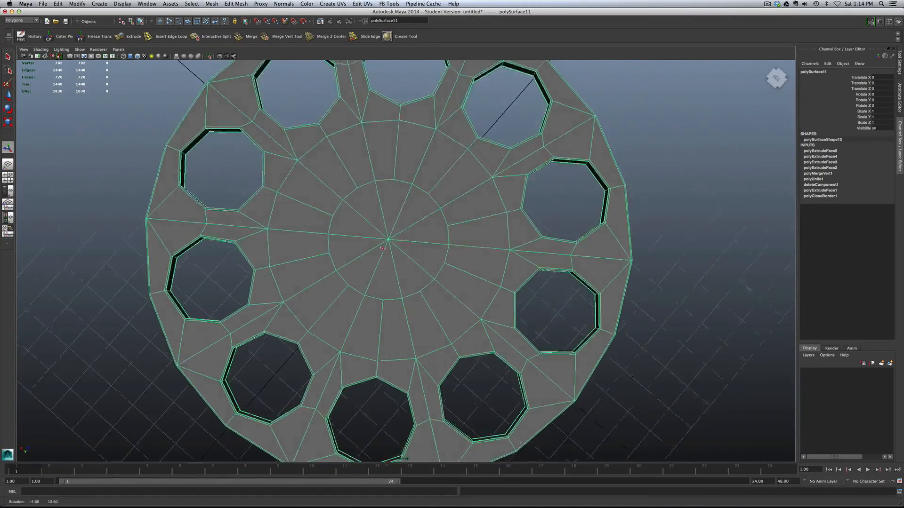
# - Delete the centre faces and select the centre hole's border edges for resizing
pyautogui.rightClick(383, 234)
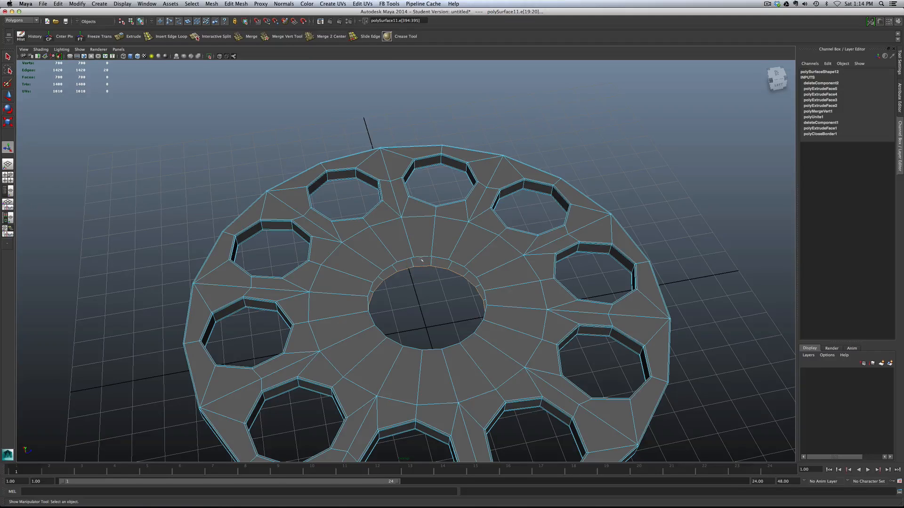
pyautogui.click(421, 260)
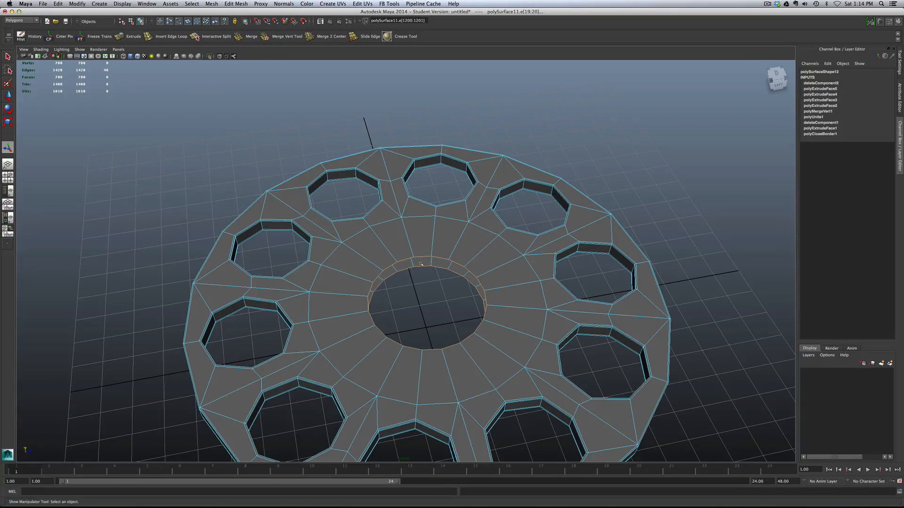
pyautogui.moveTo(429, 273)
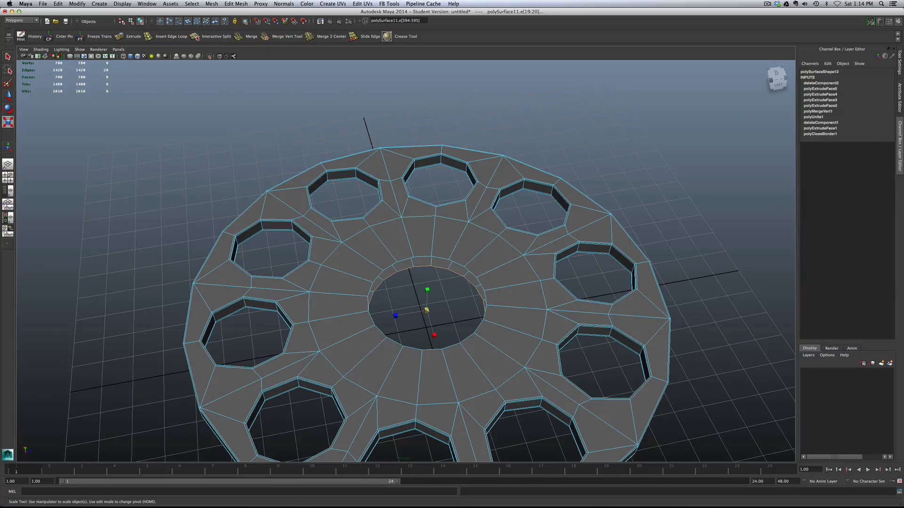
pyautogui.moveTo(426, 291); pyautogui.dragTo(421, 314)
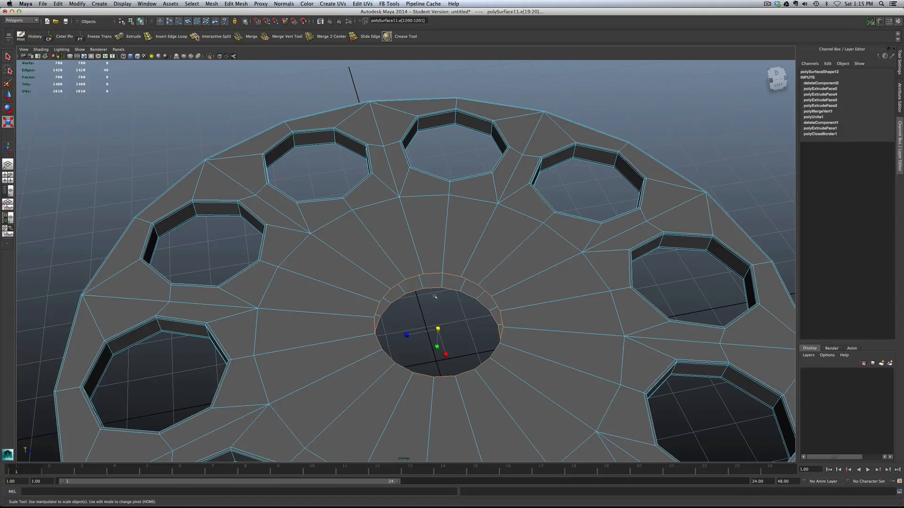
# - Bridge the centre hole's top and bottom edge loops with a Linear-path wall
pyautogui.rightClick(435, 296)
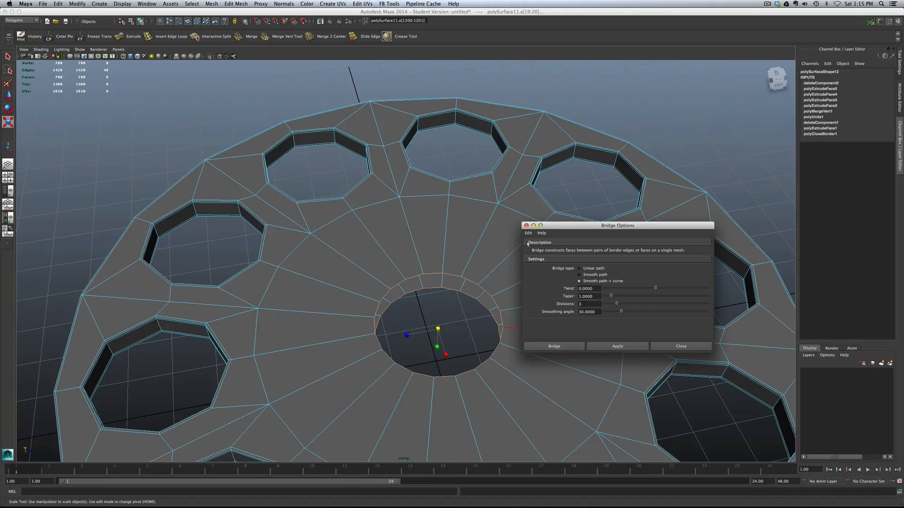
pyautogui.click(580, 268)
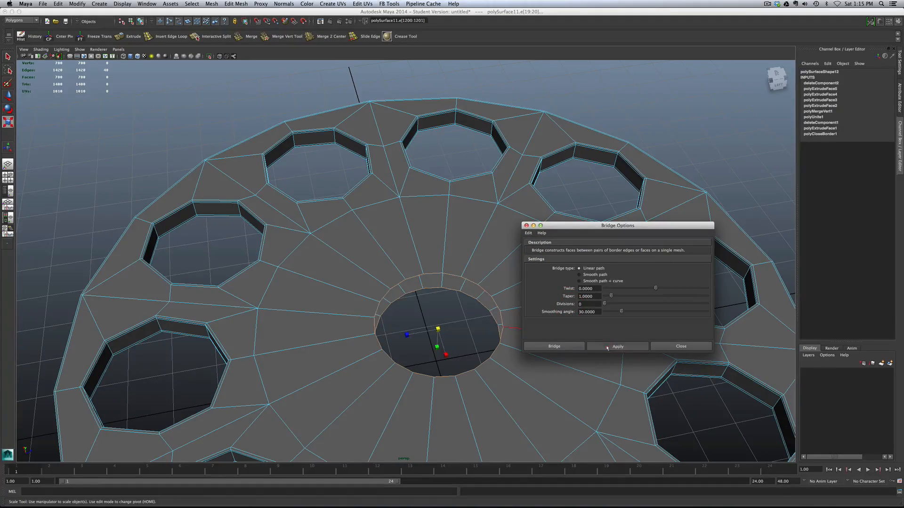
pyautogui.click(617, 346)
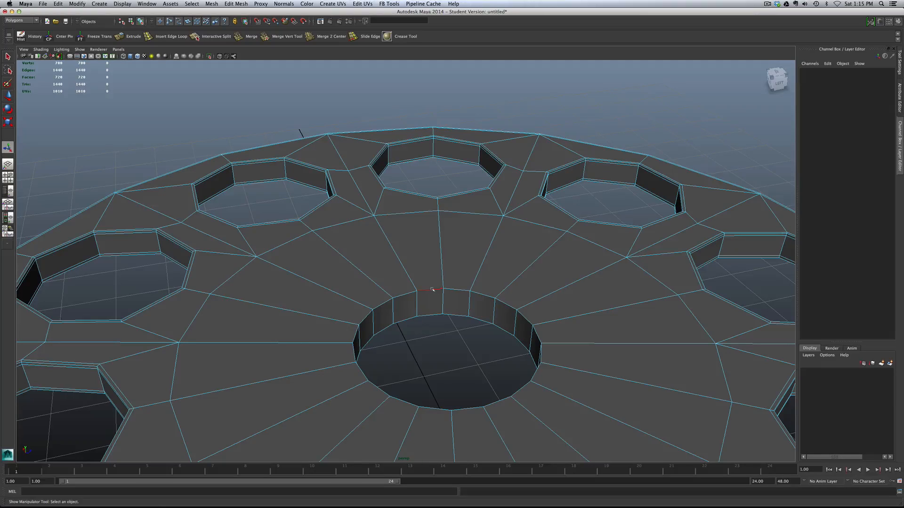
# - Bevel the centre hole's edge loops with Offset 0.025 and return to Object Mode
pyautogui.click(431, 316)
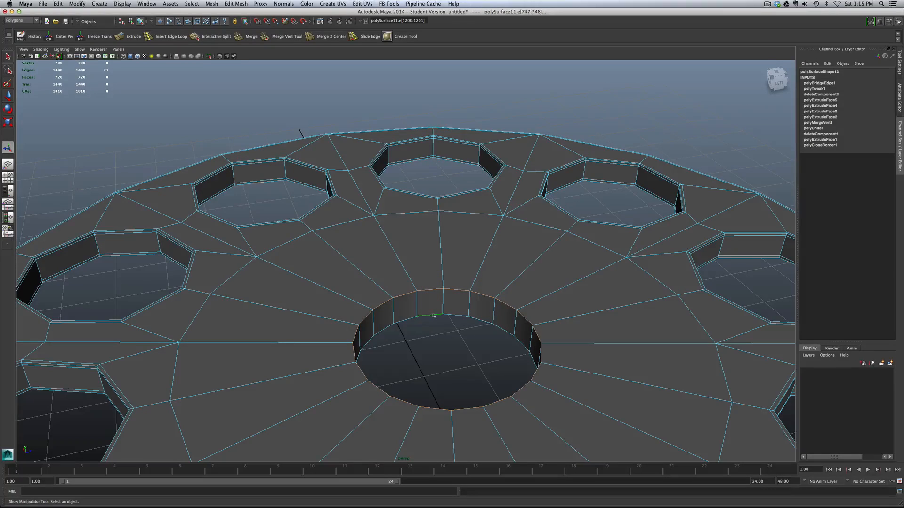
pyautogui.rightClick(431, 317)
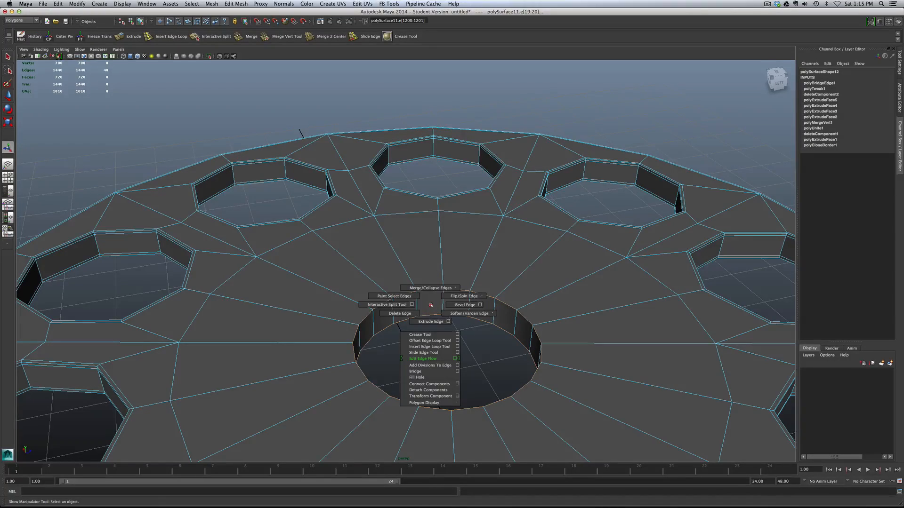
pyautogui.click(479, 304)
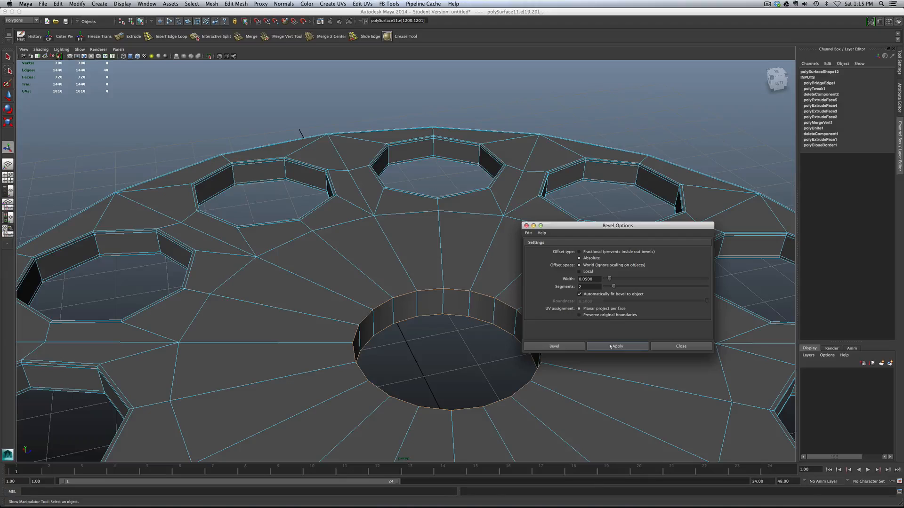
pyautogui.click(617, 347)
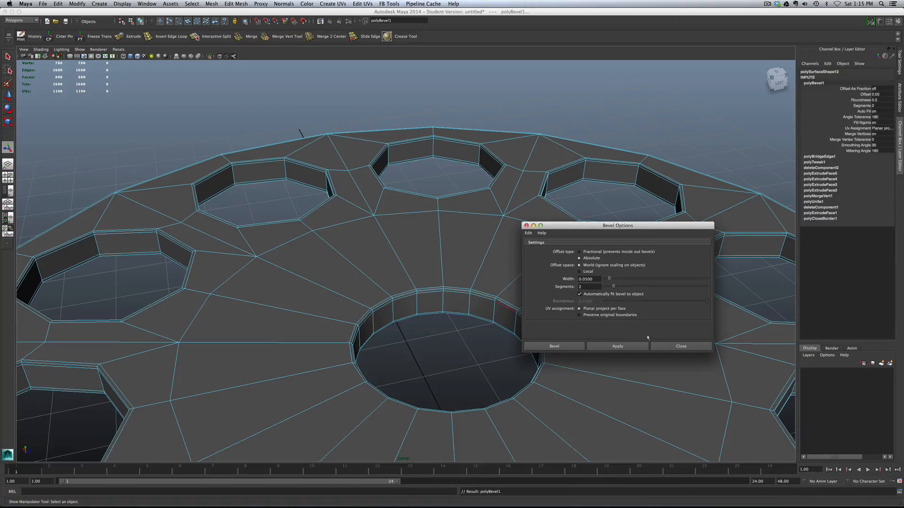
pyautogui.click(679, 346)
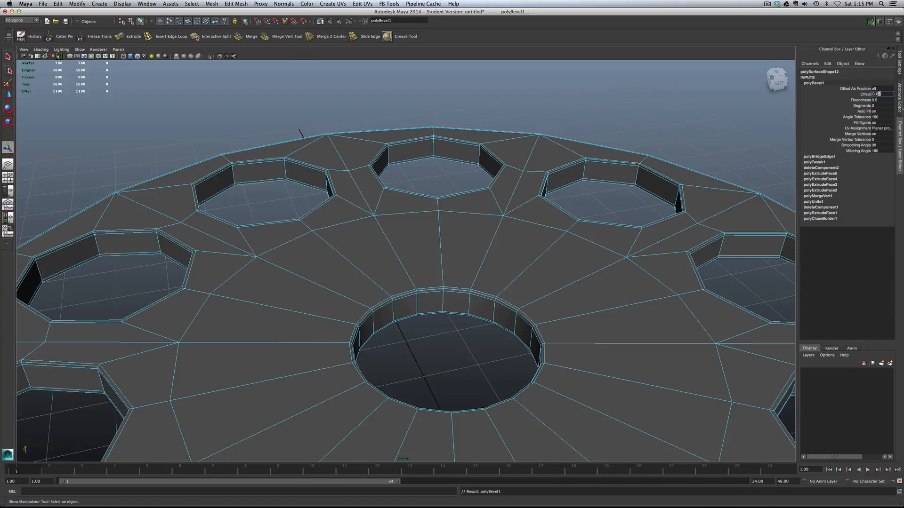
pyautogui.write('0.025')
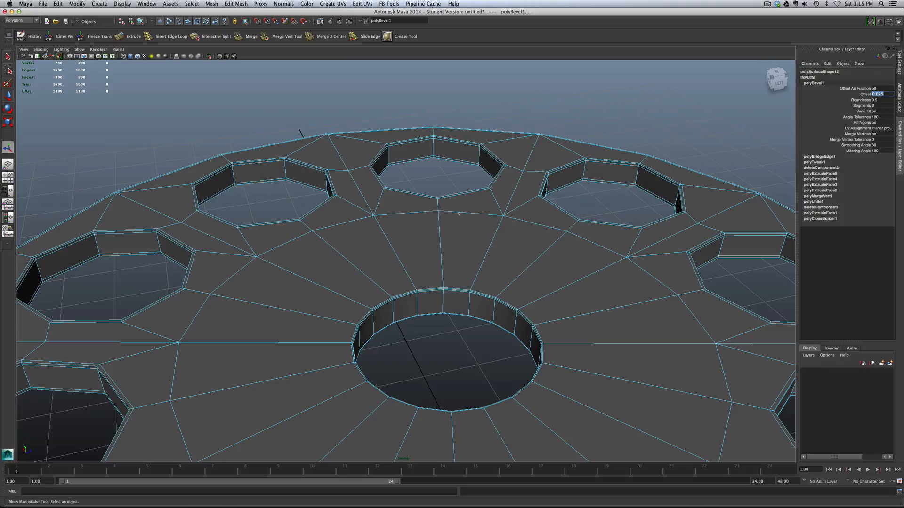
pyautogui.rightClick(416, 248)
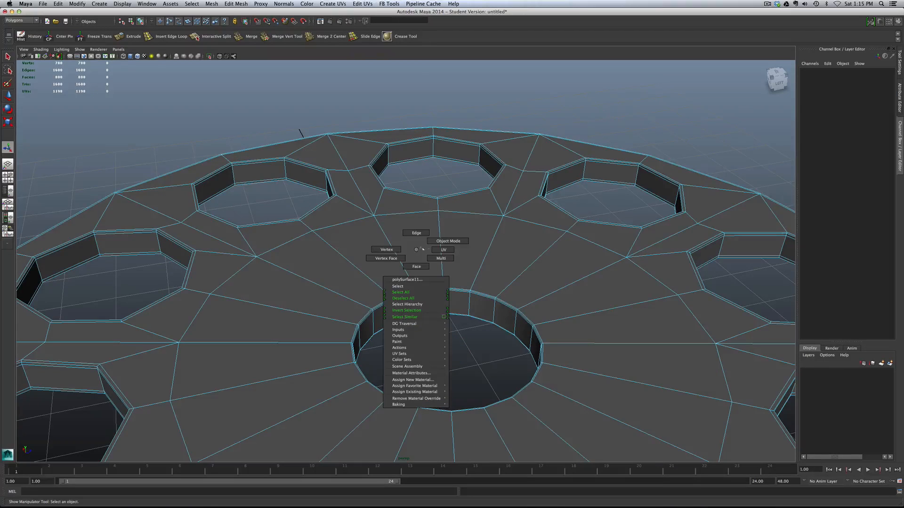
pyautogui.click(397, 286)
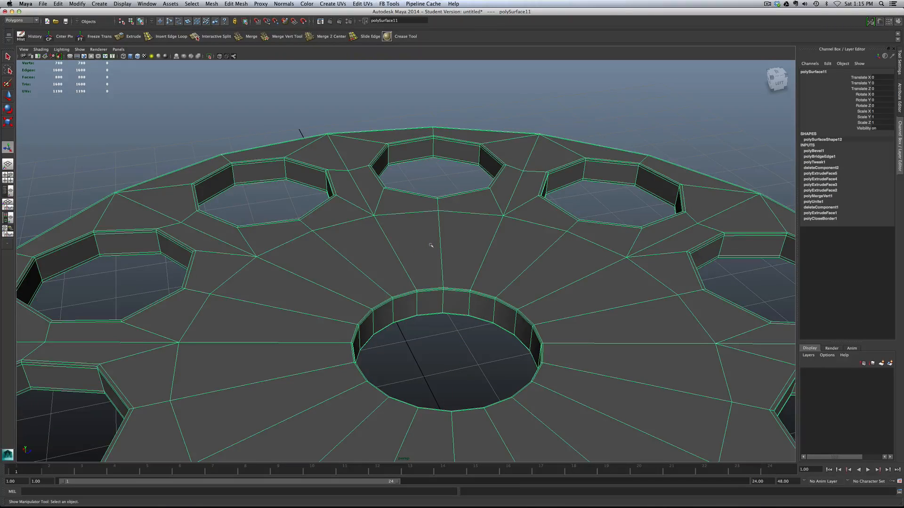